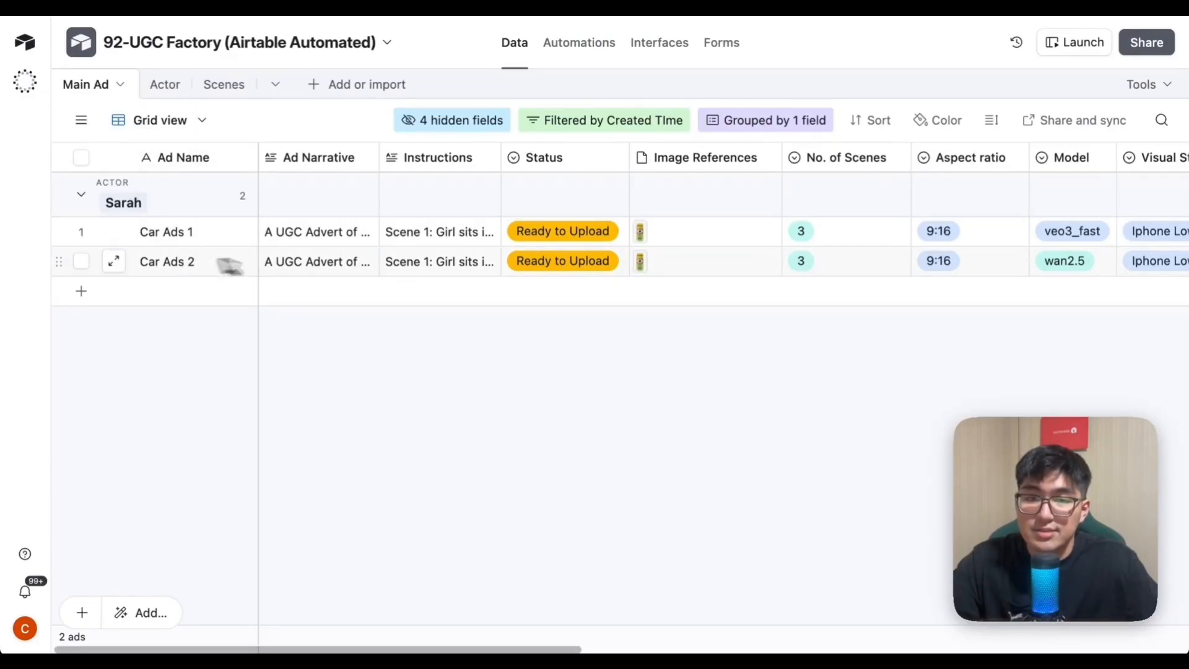
{"action": "mouse_move", "coordinate": [338, 241]}
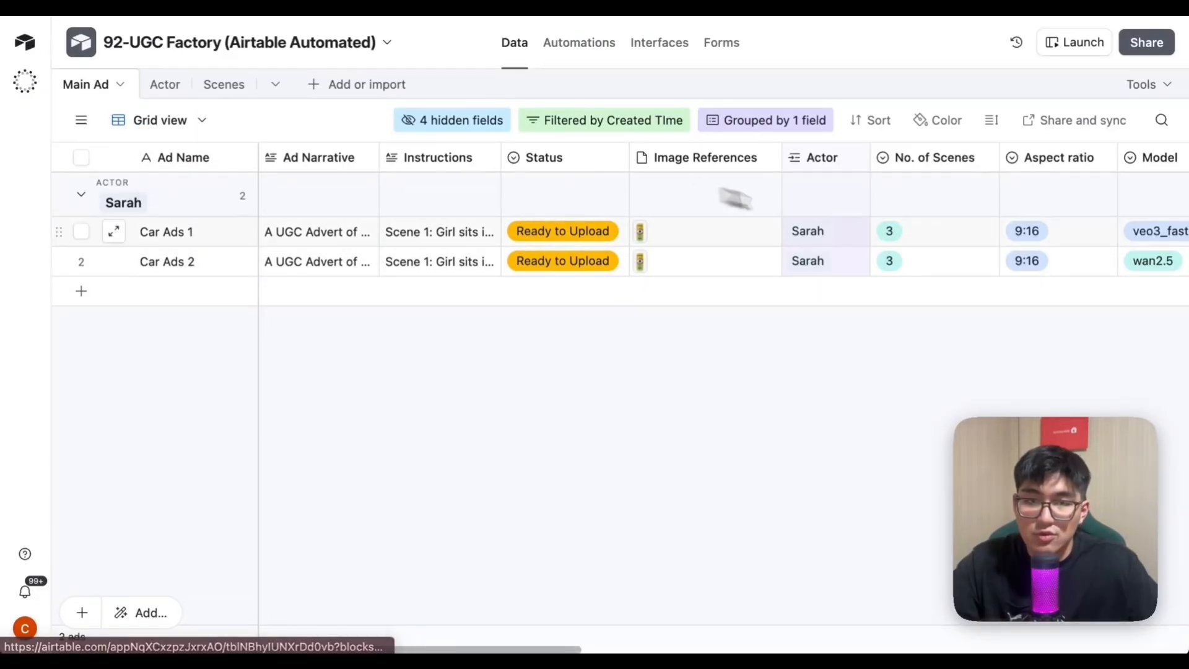
Glance at the Actor table, then scroll Main Ad right toward the social upload columns.
{"action": "left_click", "coordinate": [146, 85]}
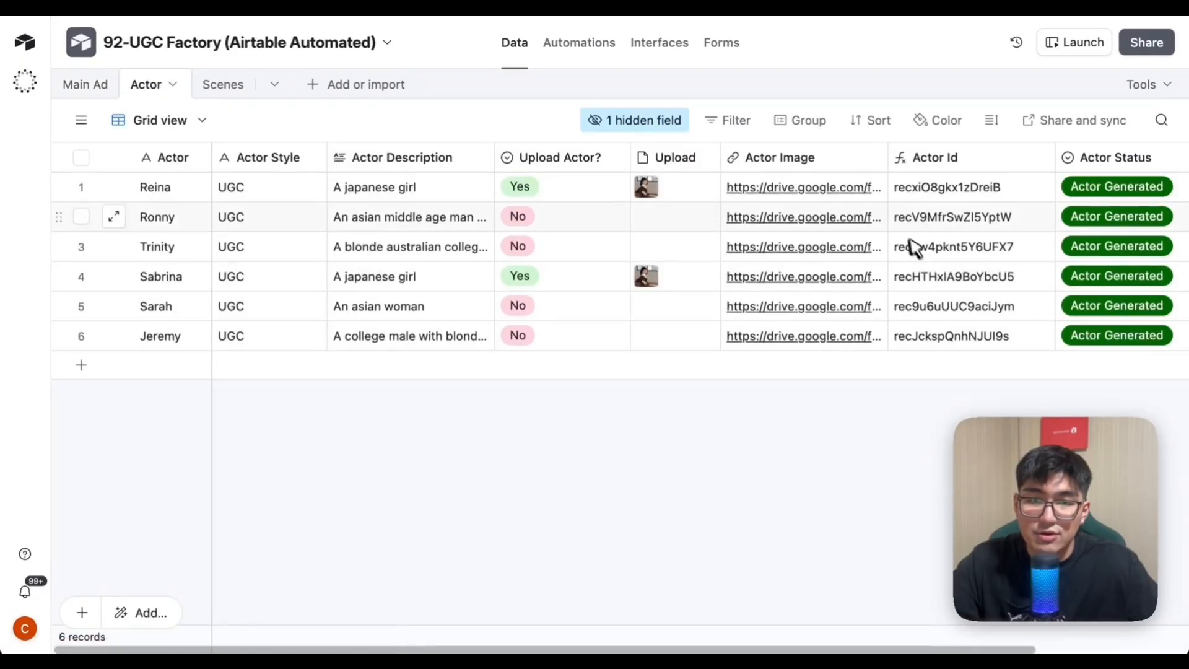
{"action": "left_click", "coordinate": [85, 85]}
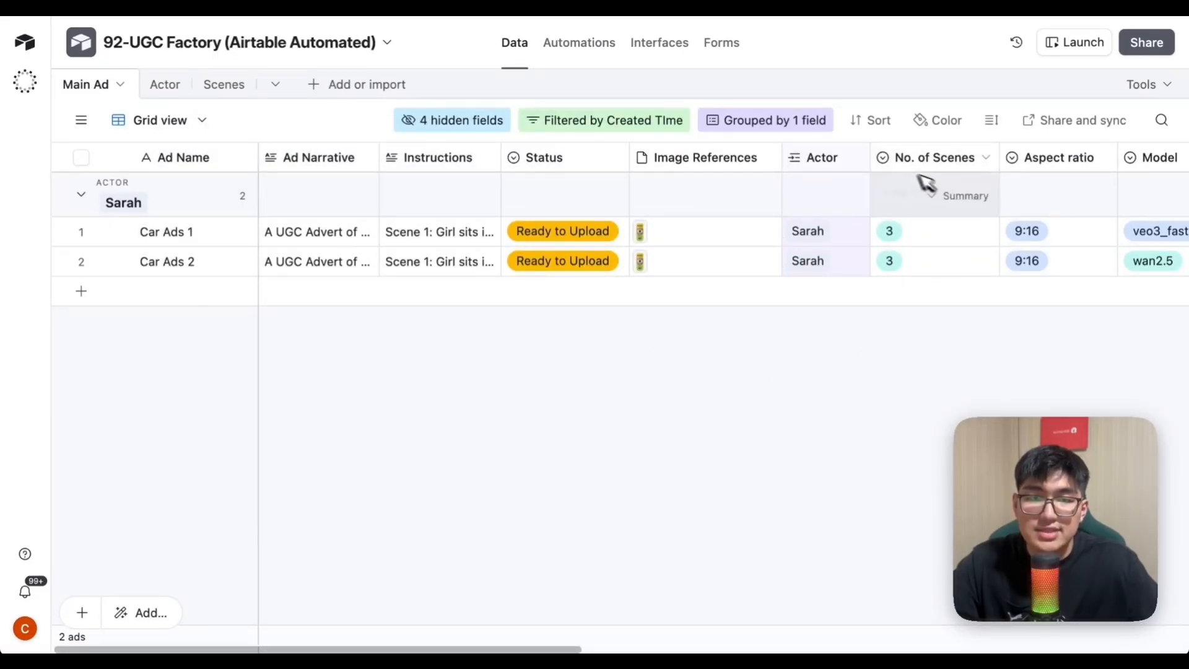
{"action": "mouse_move", "coordinate": [584, 635]}
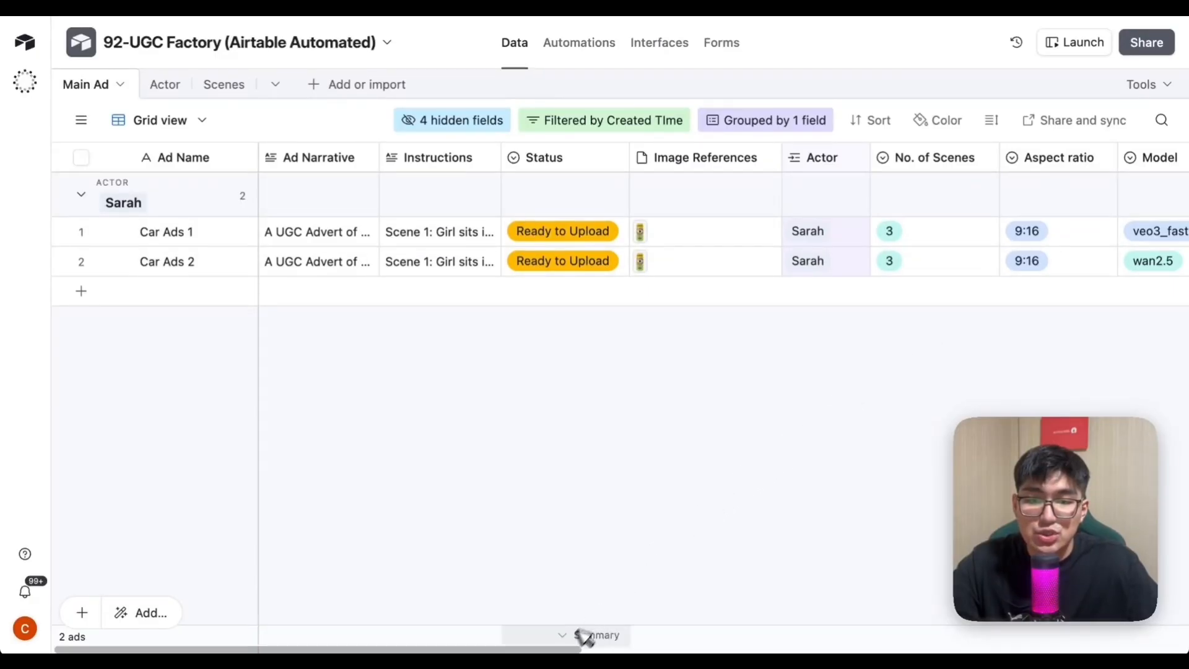
{"action": "scroll", "scroll_direction": "right", "scroll_amount": 3}
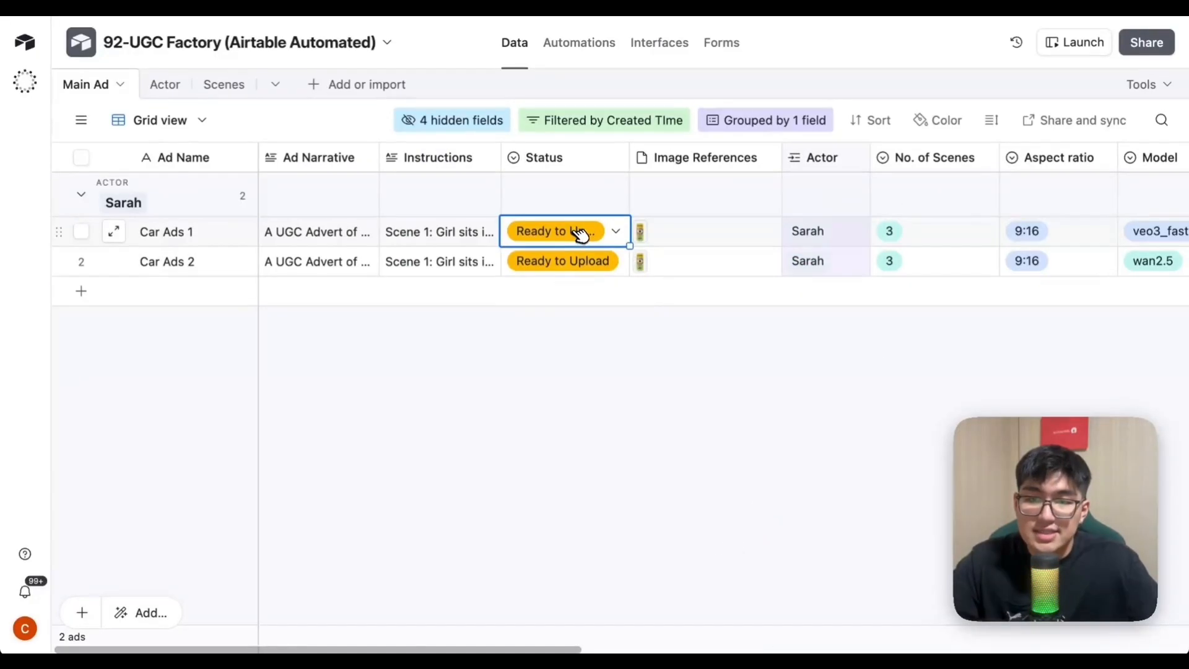
{"action": "left_click", "coordinate": [563, 231]}
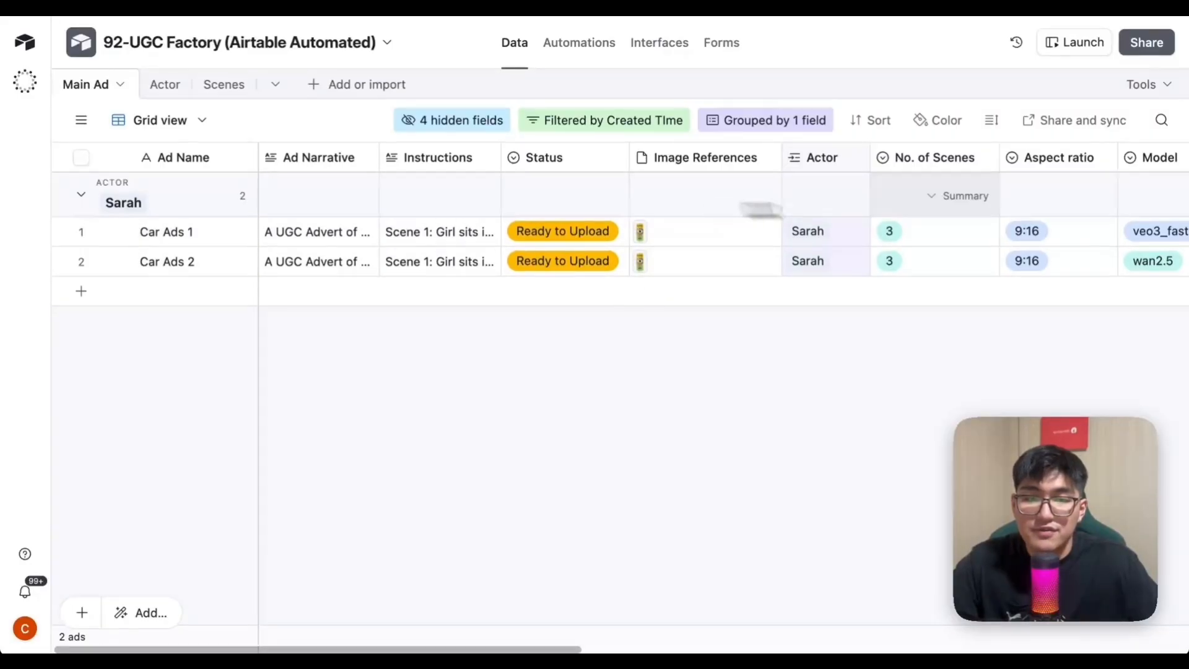
{"action": "scroll", "scroll_direction": "right", "scroll_amount": 3}
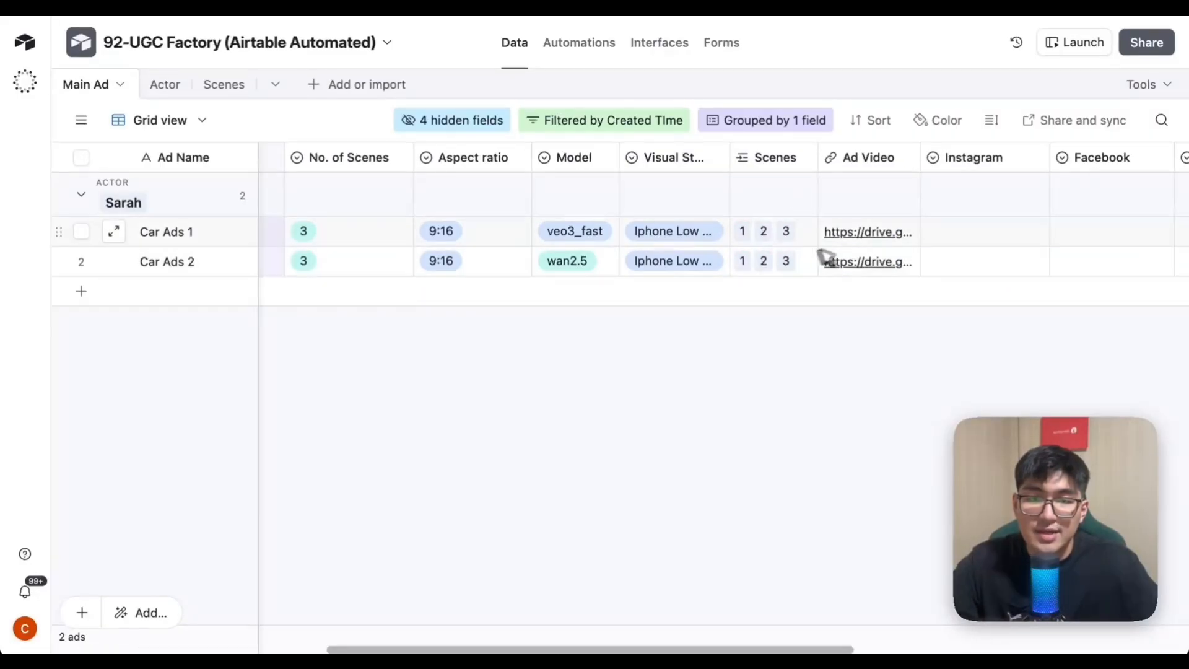
{"action": "mouse_move", "coordinate": [826, 227]}
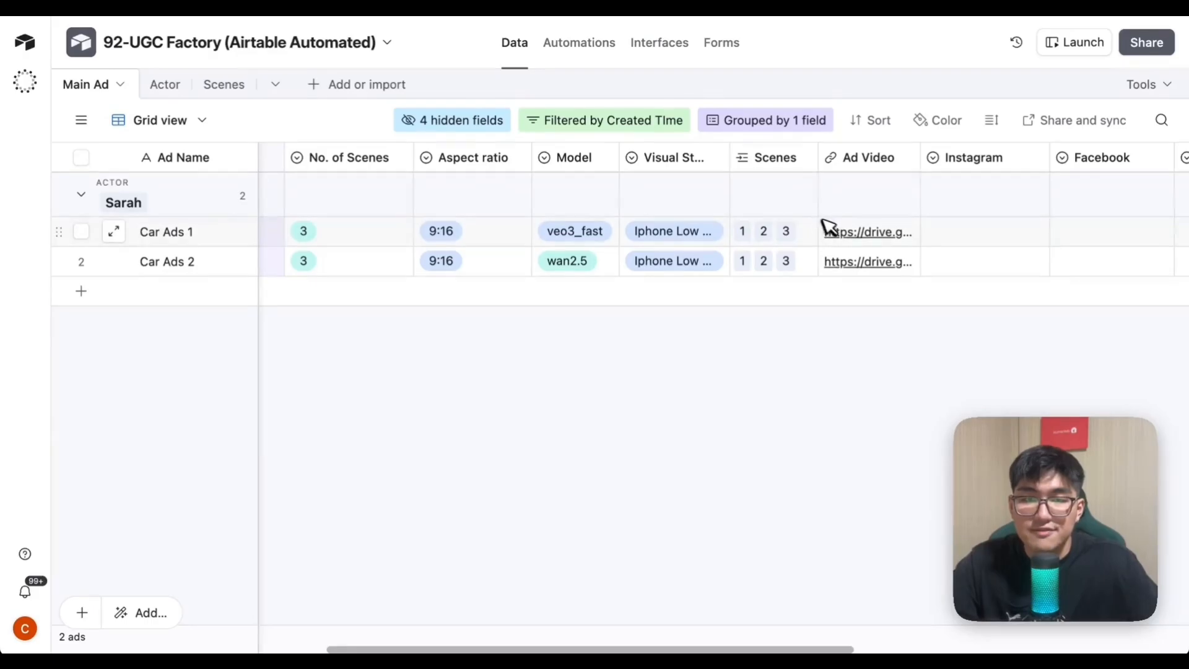
Open Car Ads 1's finished video and verify its Instagram, Facebook, YouTube, TikTok Uploaded statuses.
{"action": "left_click", "coordinate": [867, 231]}
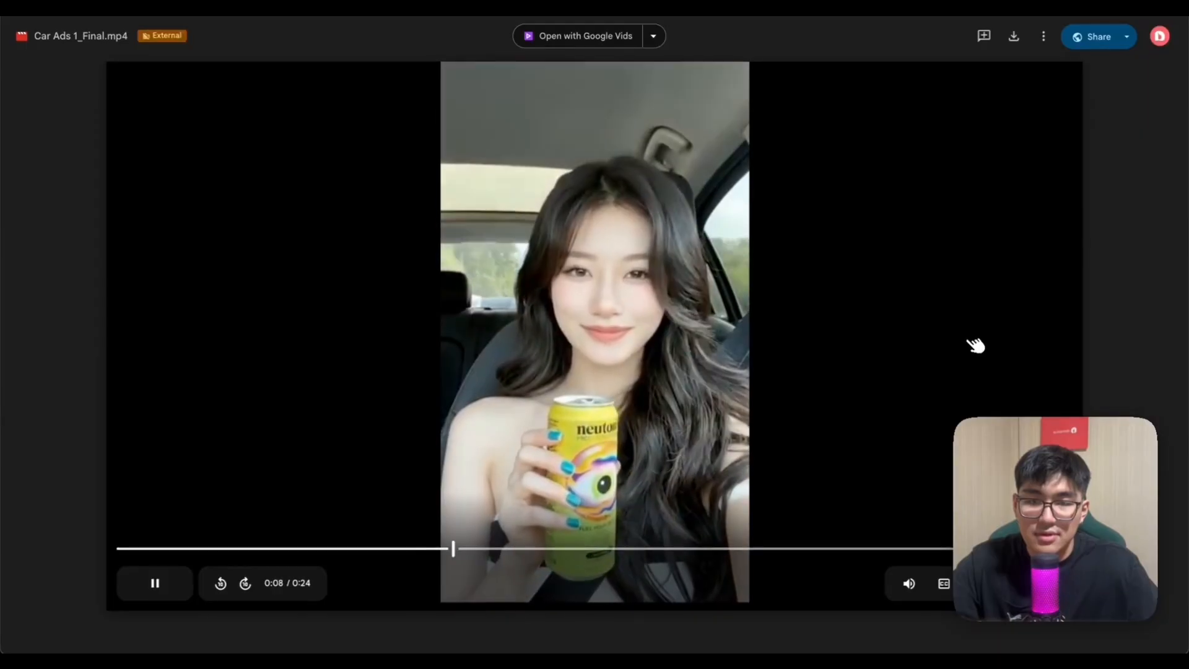
{"action": "left_click", "coordinate": [154, 582]}
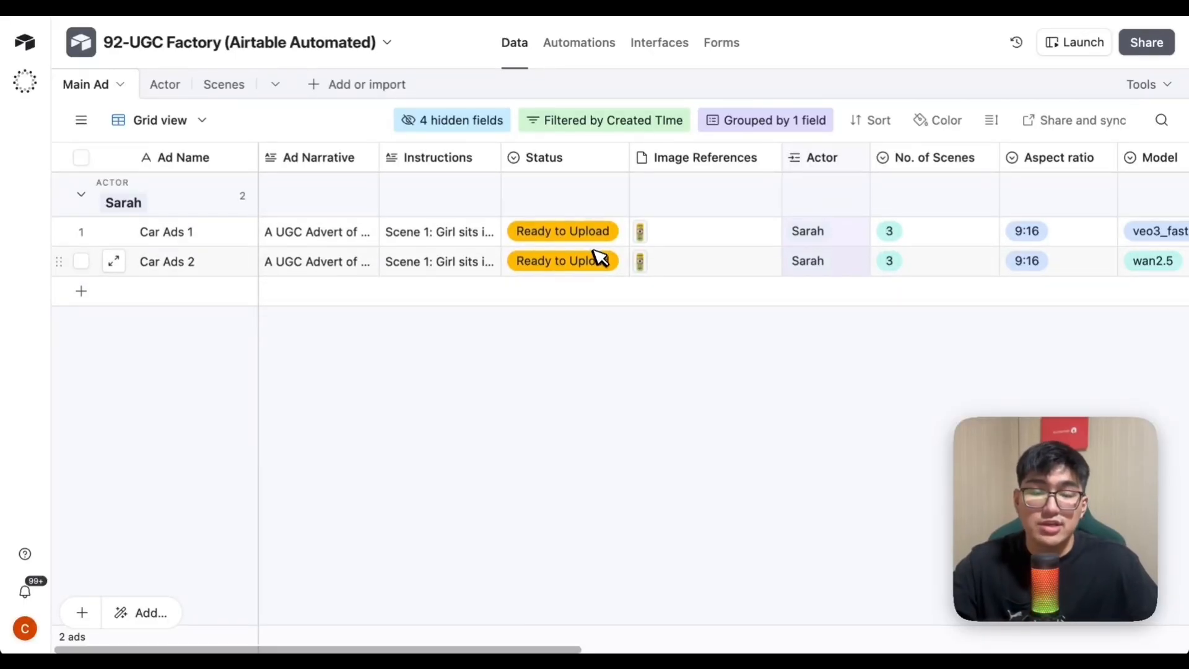
{"action": "left_click", "coordinate": [563, 231]}
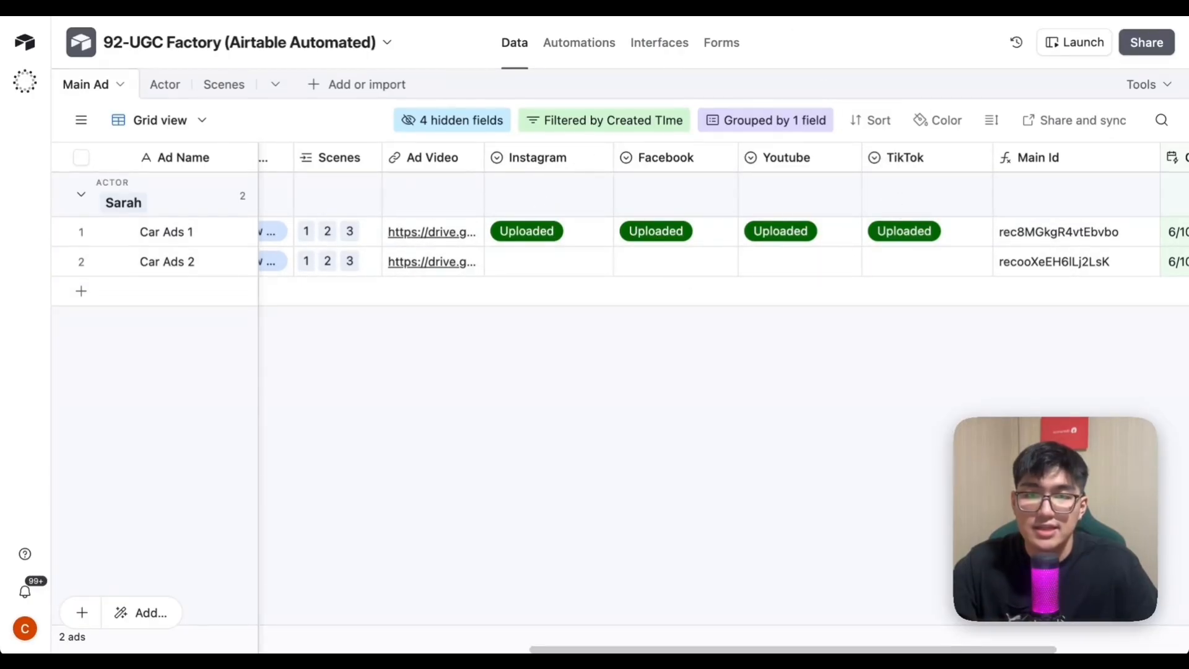
{"action": "left_click", "coordinate": [526, 231]}
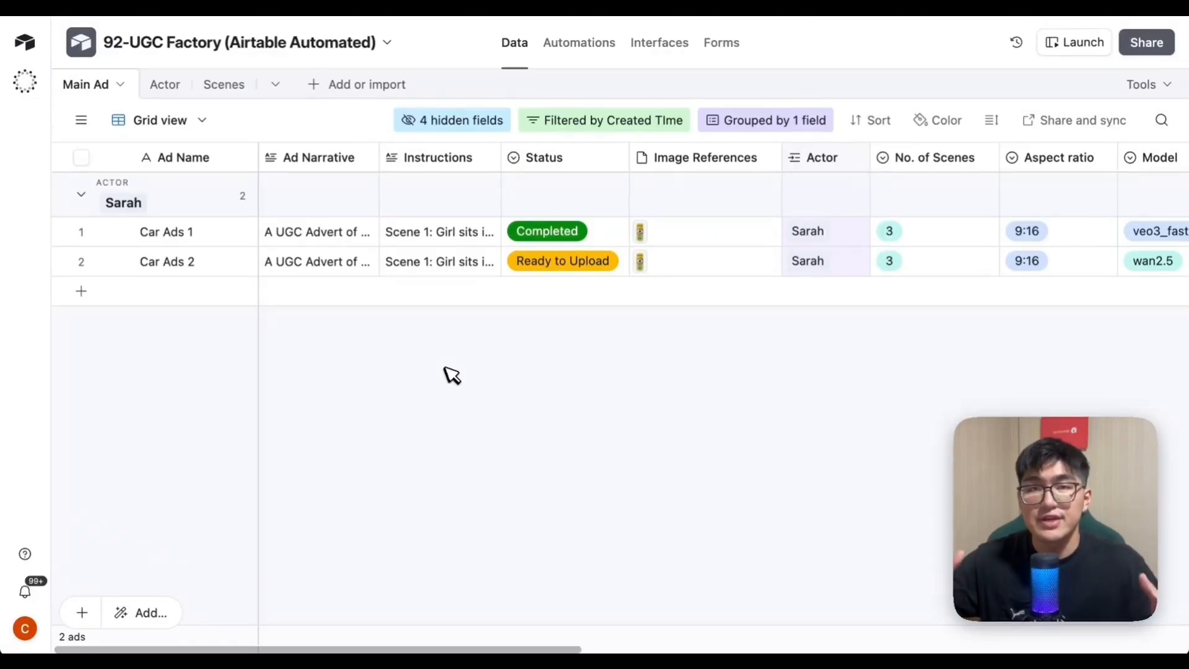
{"action": "mouse_move", "coordinate": [612, 395]}
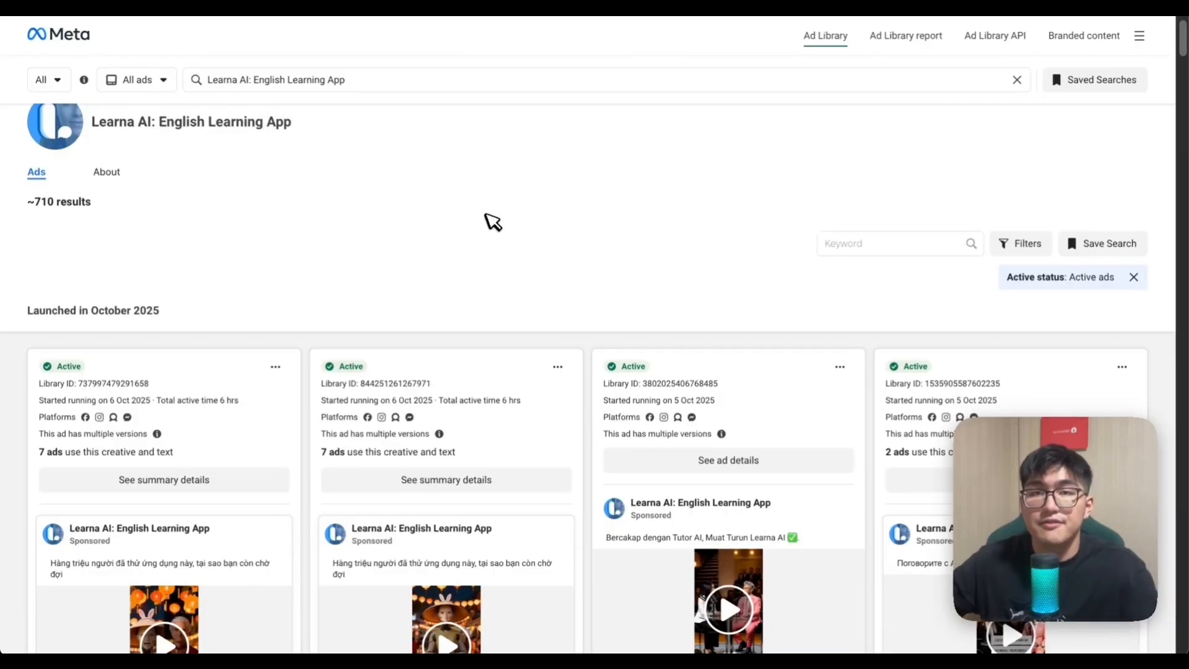
Scroll through Learna AI's roughly 710 active October 2025 ad cards.
{"action": "scroll", "scroll_direction": "up", "scroll_amount": 3}
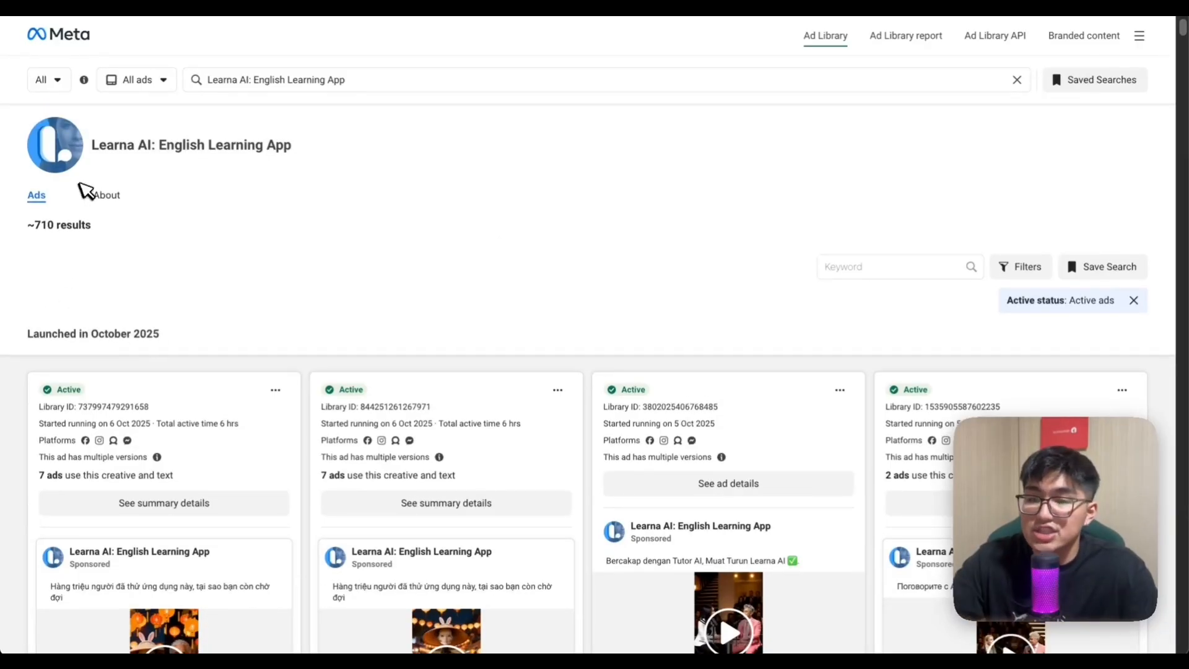
{"action": "mouse_move", "coordinate": [37, 233]}
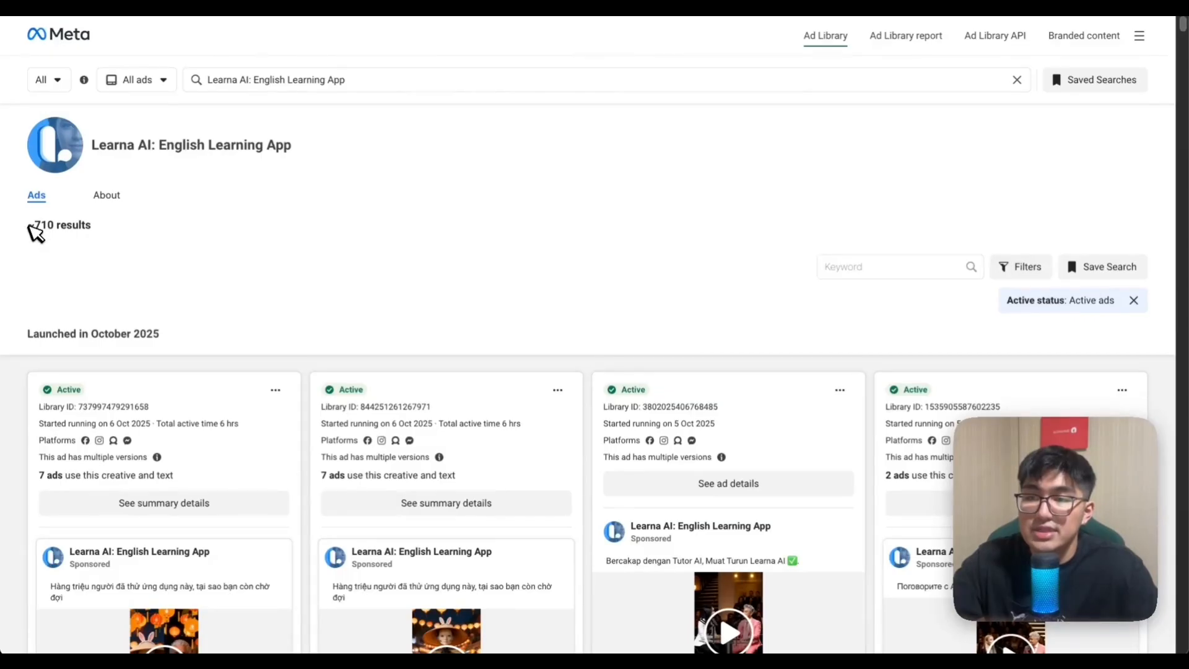
{"action": "scroll", "scroll_direction": "down", "scroll_amount": 3}
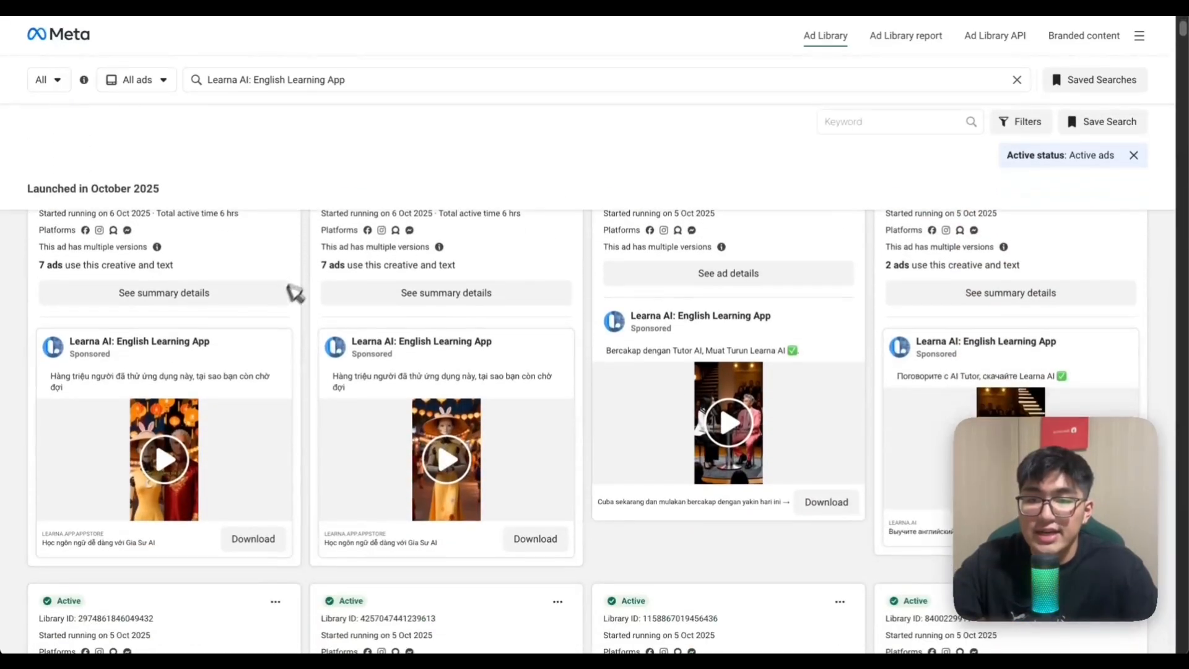
{"action": "scroll", "scroll_direction": "down", "scroll_amount": 3}
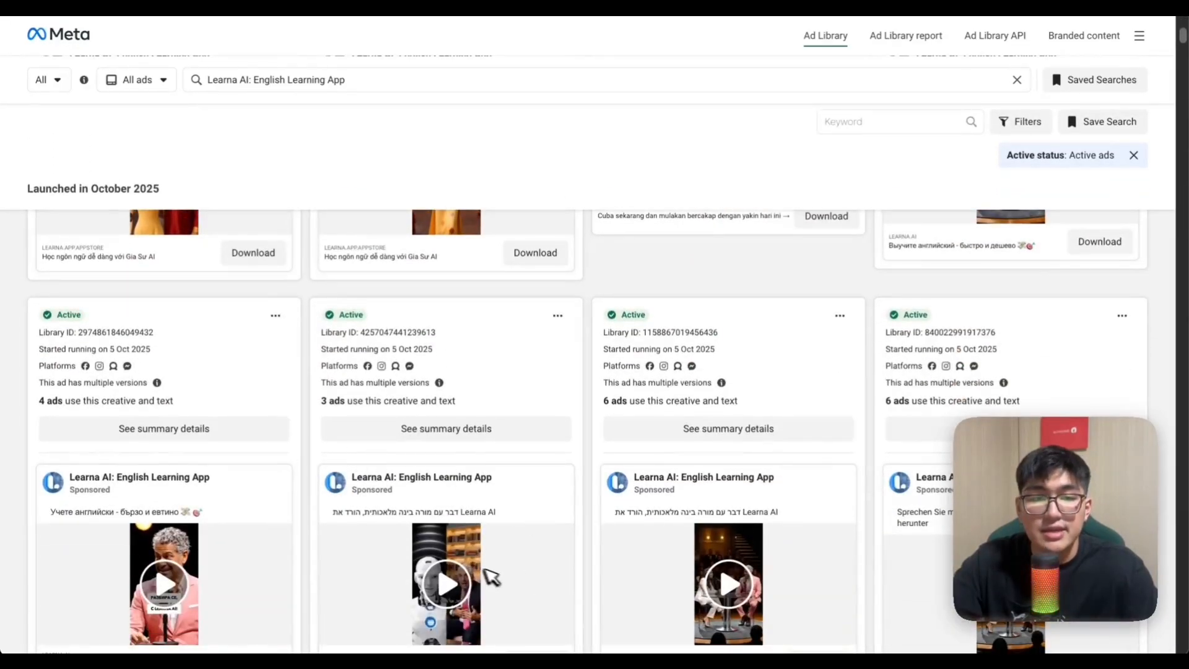
{"action": "scroll", "scroll_direction": "down", "scroll_amount": 3}
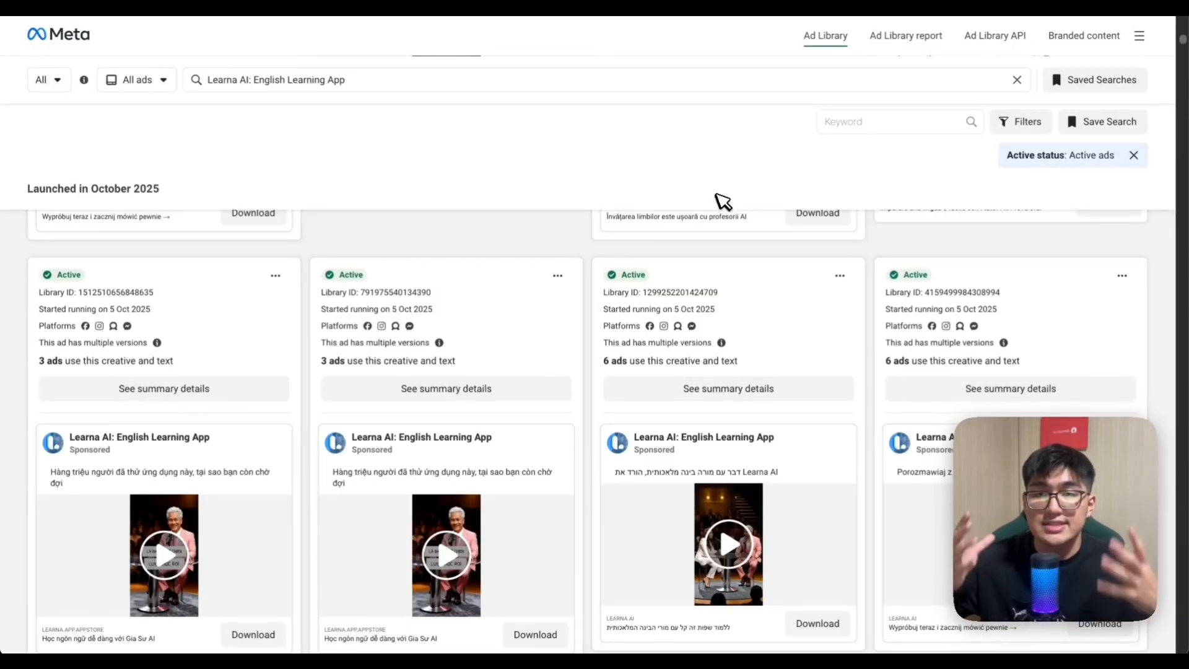
{"action": "mouse_move", "coordinate": [673, 191]}
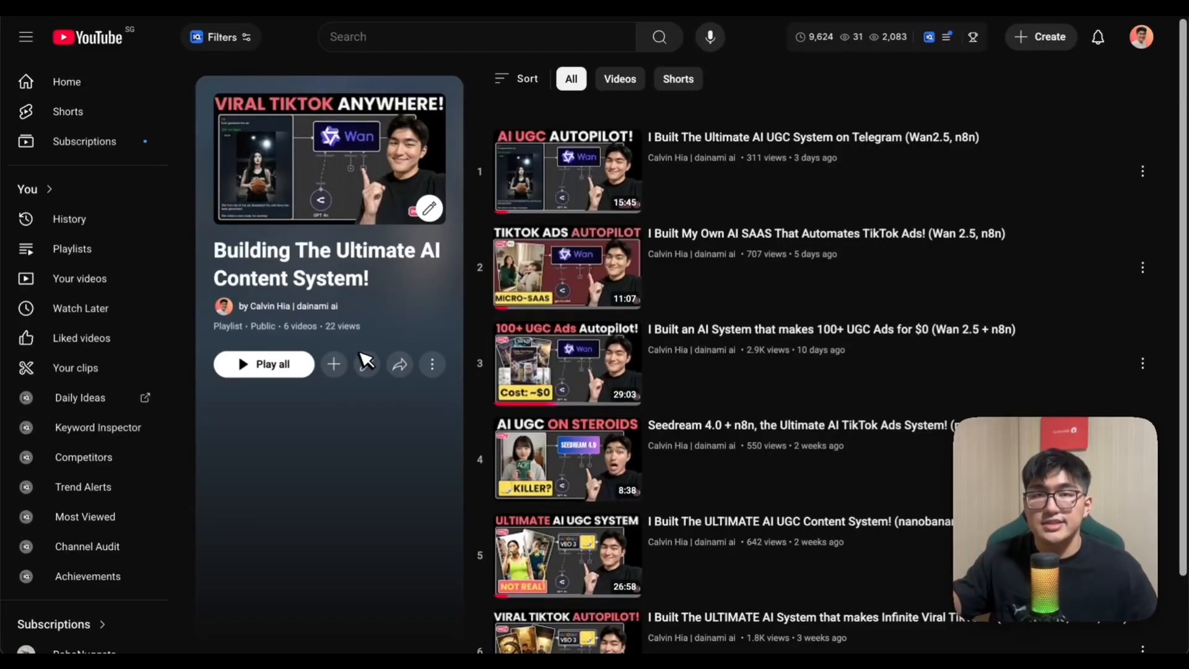
{"action": "mouse_move", "coordinate": [800, 288]}
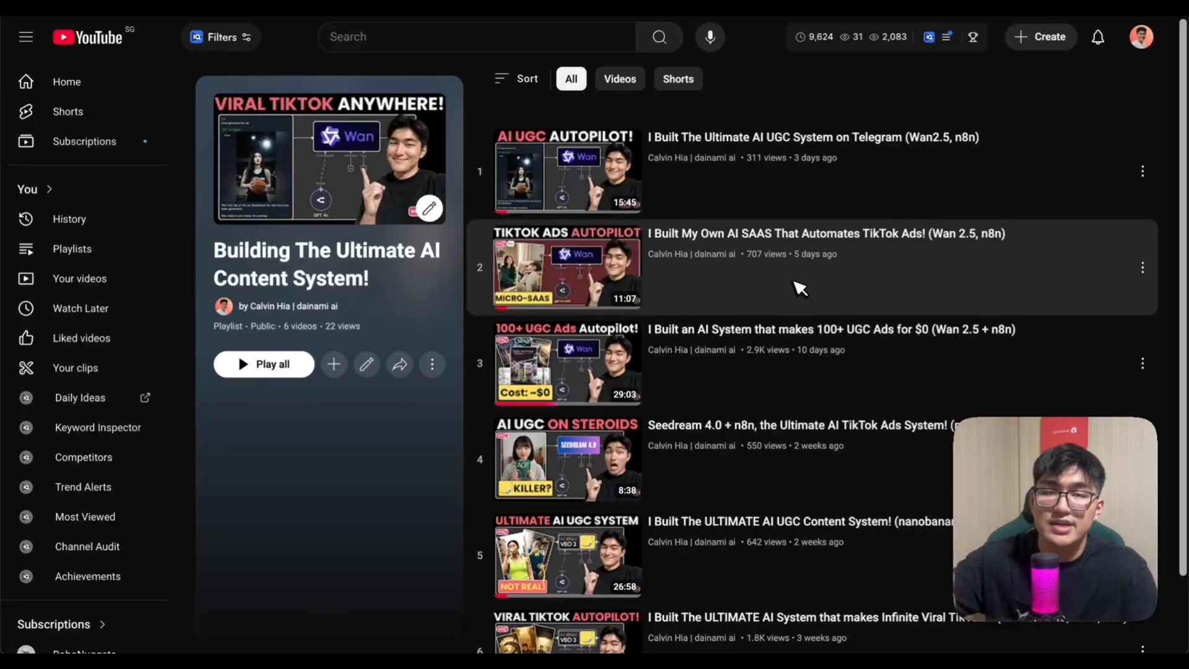
Open the six-video Building The Ultimate AI Content System! playlist.
{"action": "left_click", "coordinate": [567, 268]}
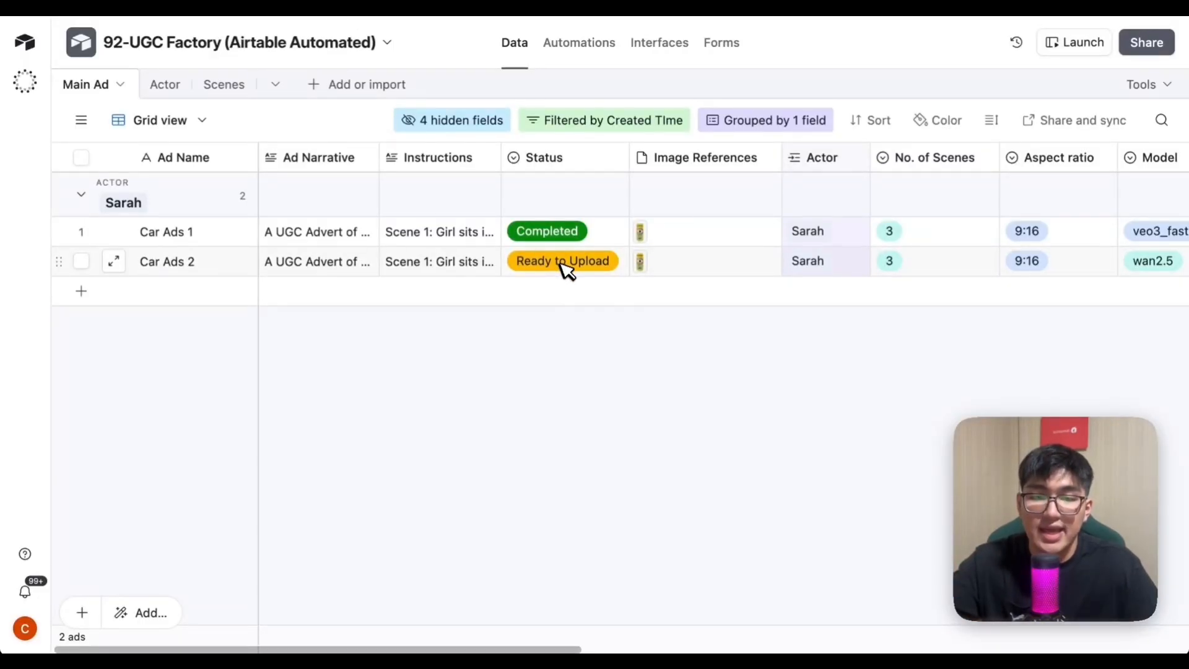
{"action": "mouse_move", "coordinate": [554, 242]}
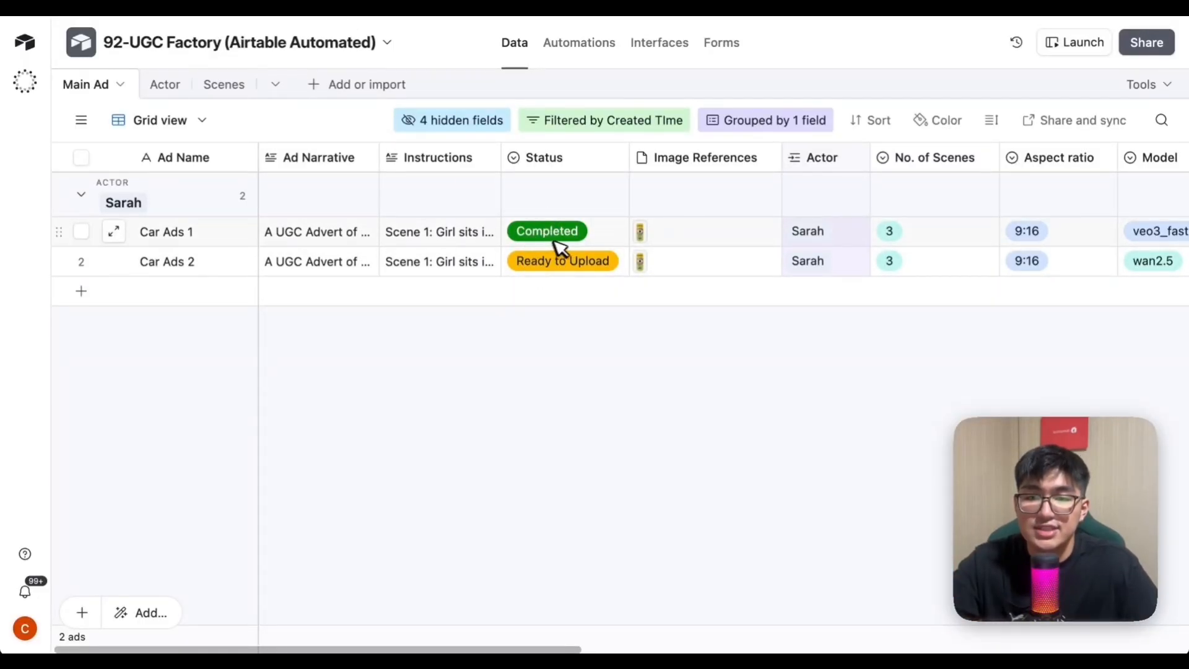
{"action": "mouse_move", "coordinate": [598, 231]}
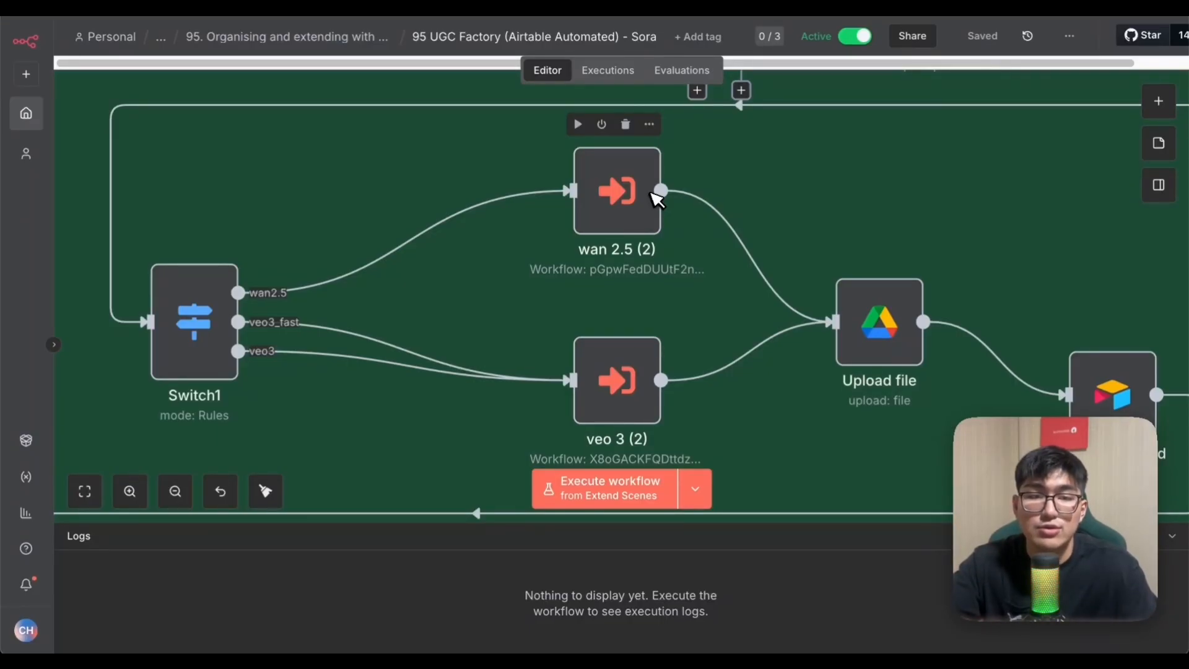
{"action": "mouse_move", "coordinate": [648, 215]}
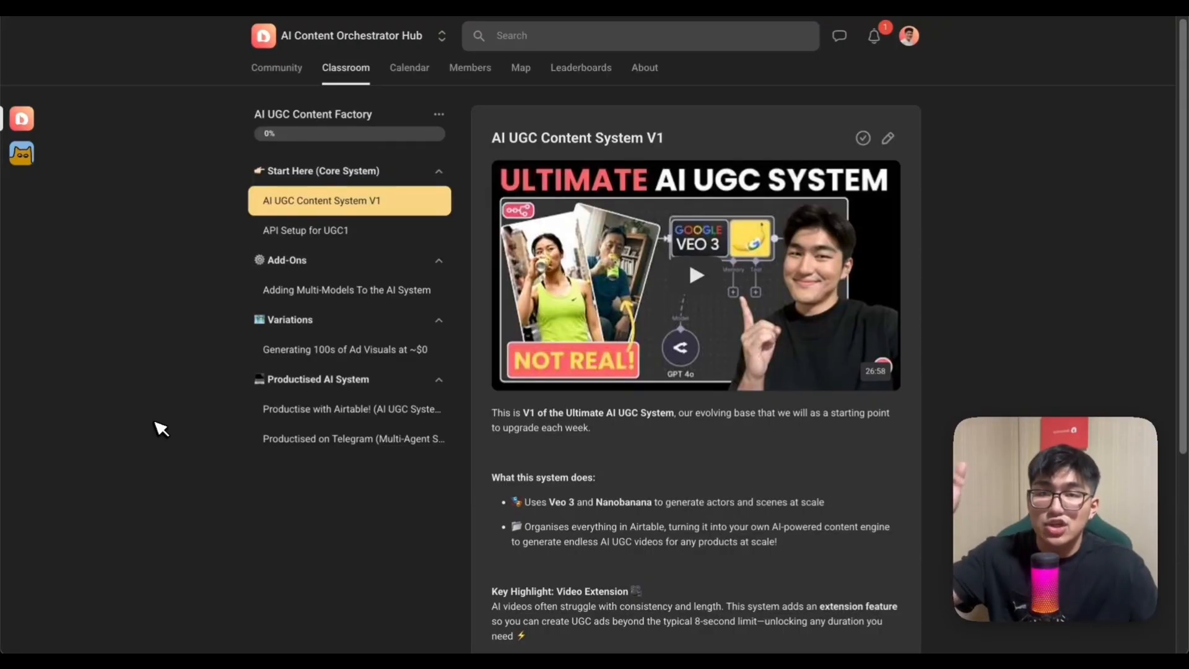
{"action": "mouse_move", "coordinate": [327, 274]}
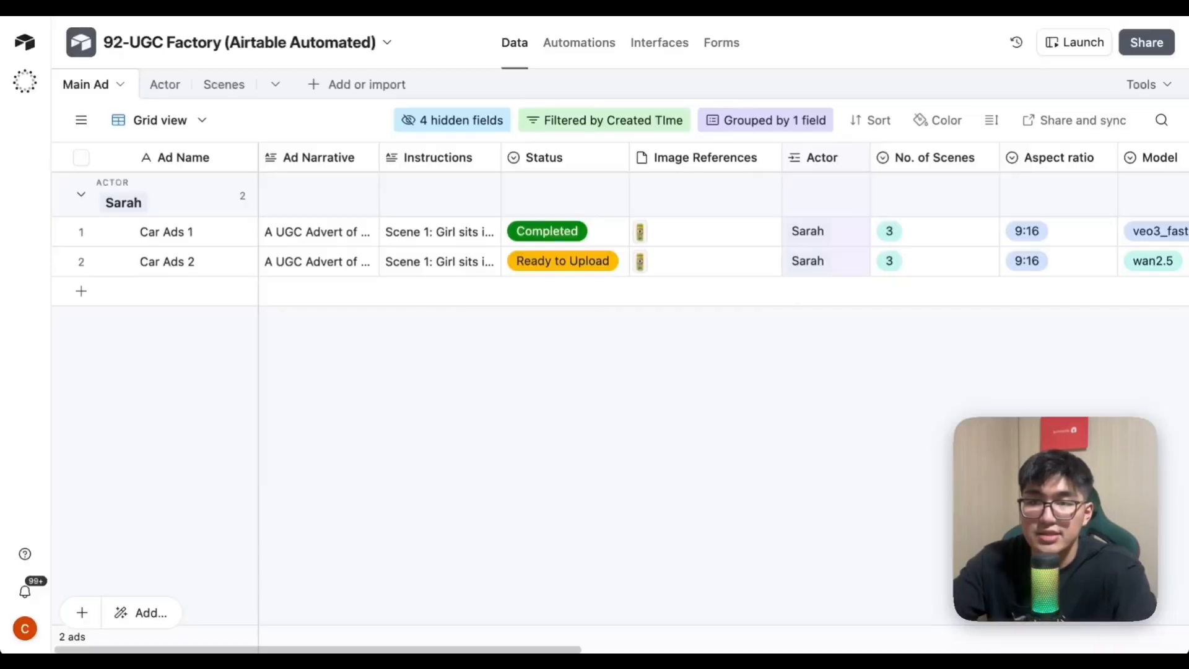
{"action": "left_click", "coordinate": [145, 85]}
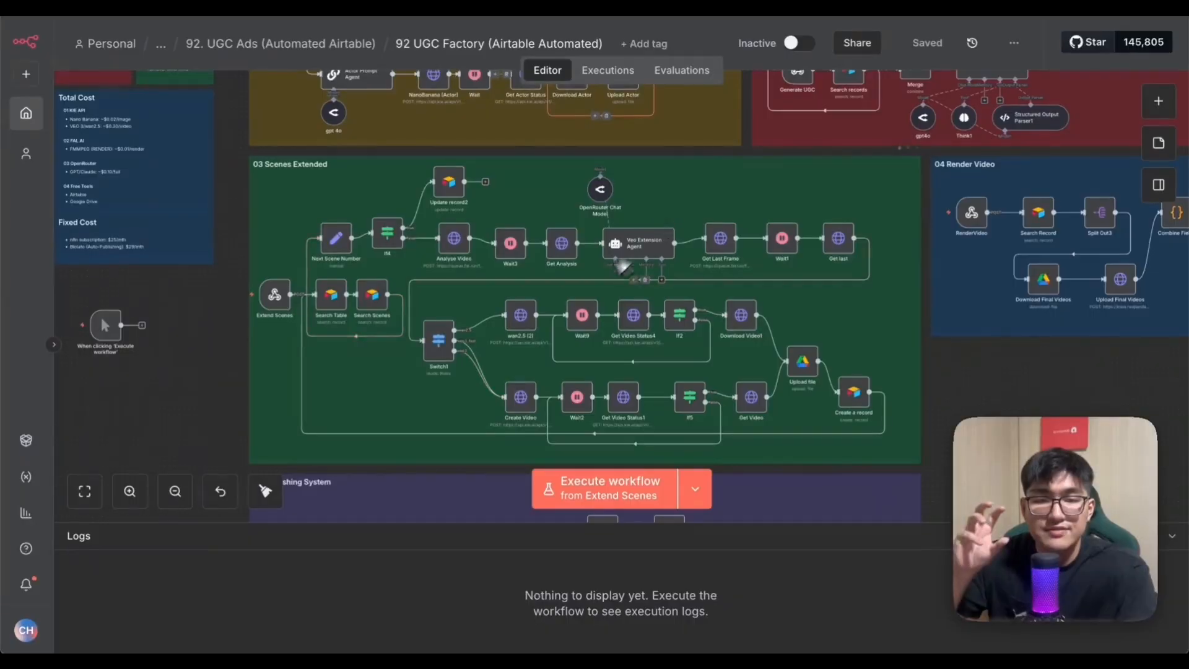
{"action": "mouse_move", "coordinate": [568, 315]}
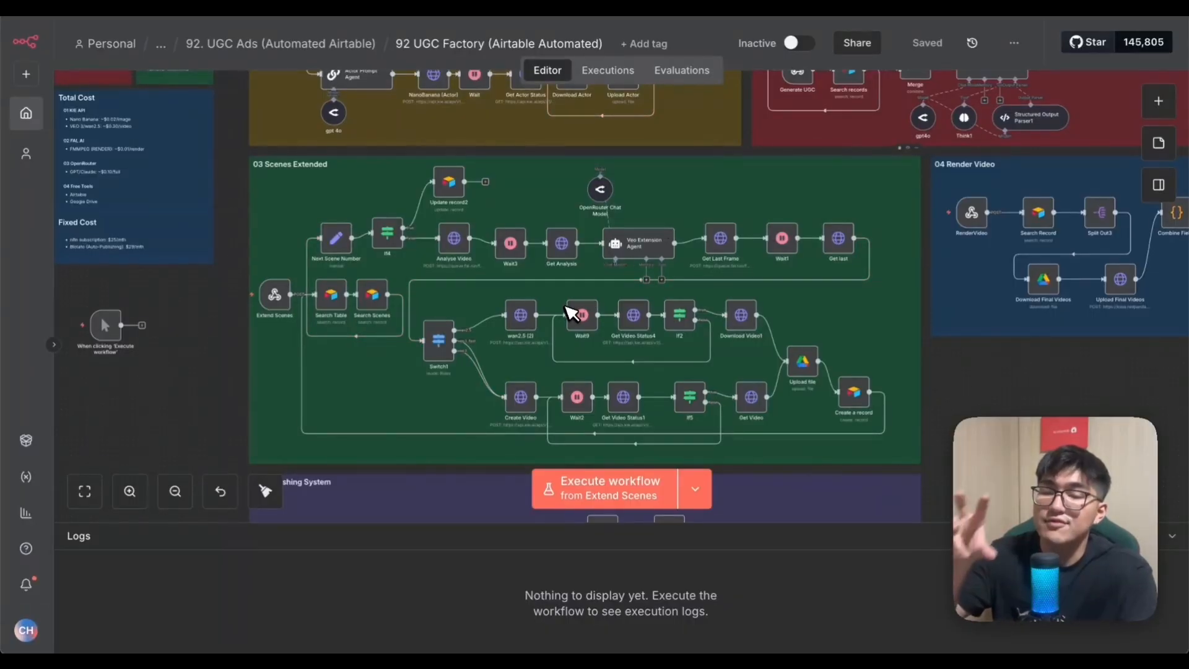
{"action": "mouse_move", "coordinate": [602, 318]}
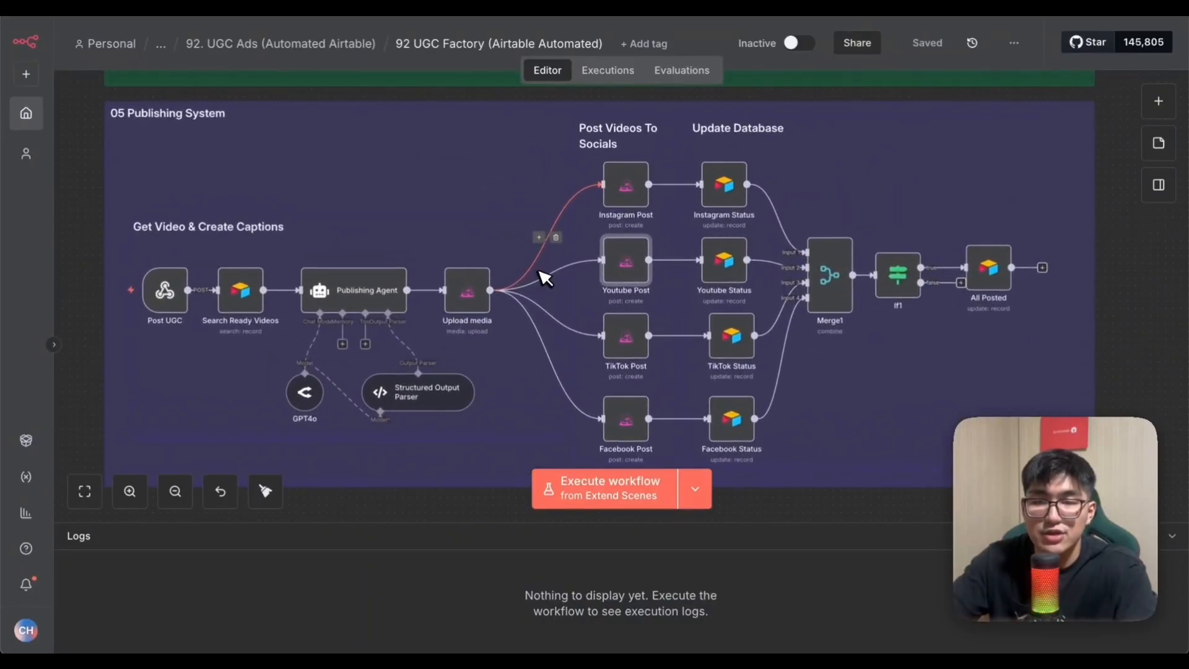
{"action": "mouse_move", "coordinate": [595, 393]}
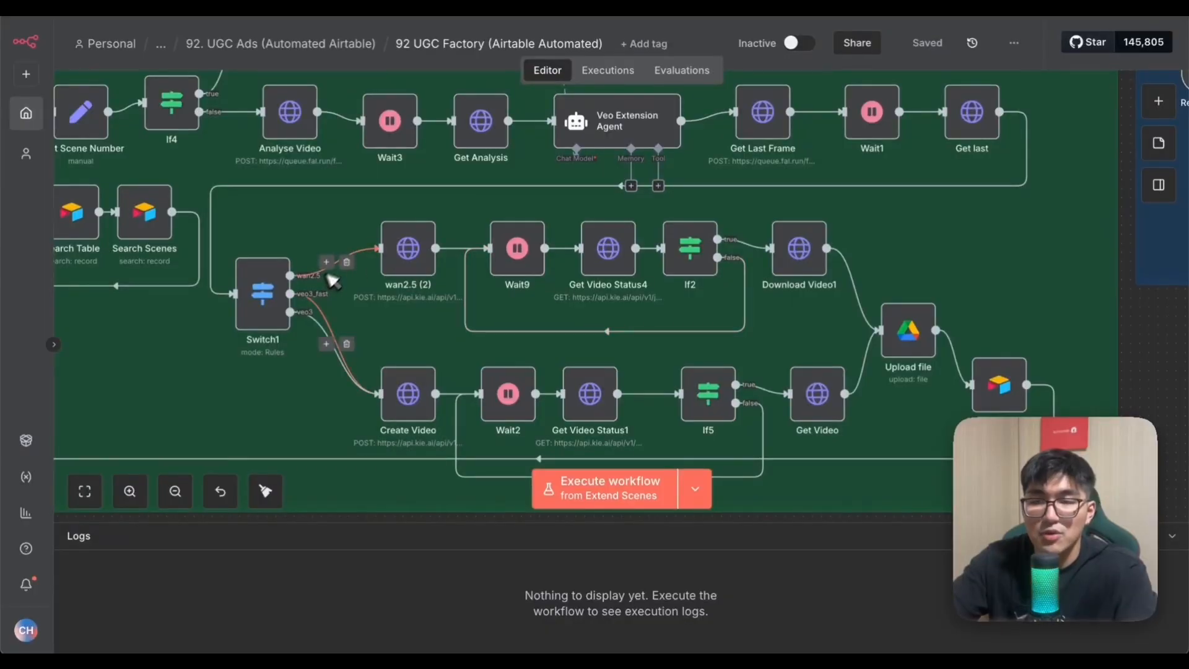
{"action": "mouse_move", "coordinate": [408, 249]}
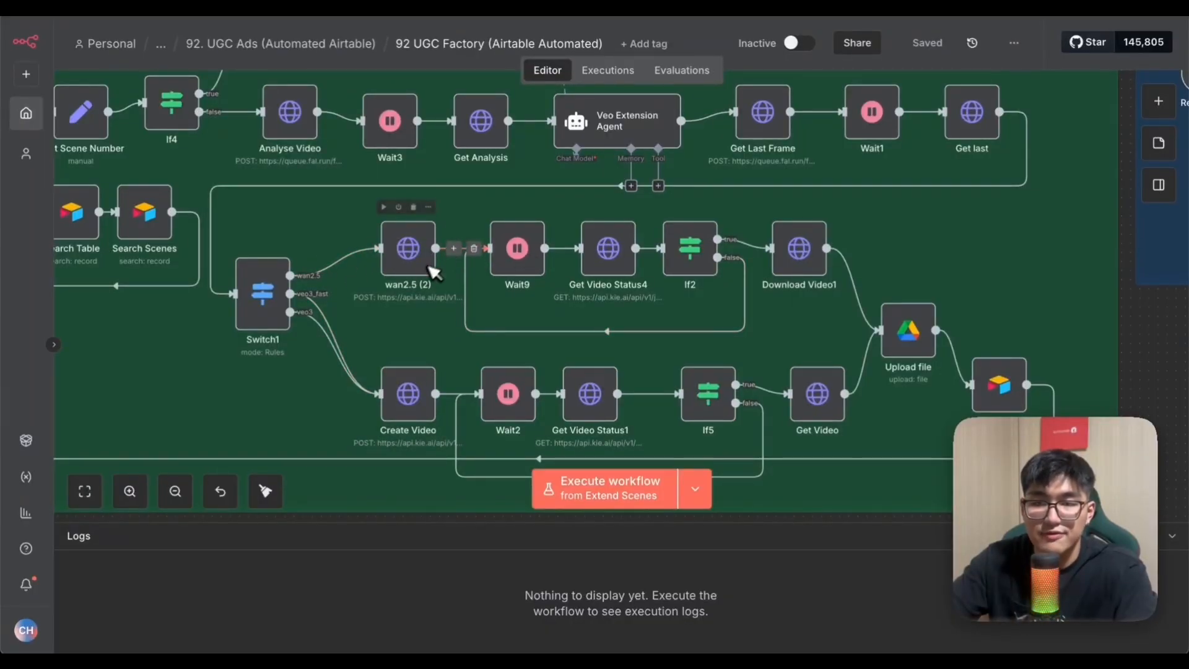
{"action": "mouse_move", "coordinate": [371, 269]}
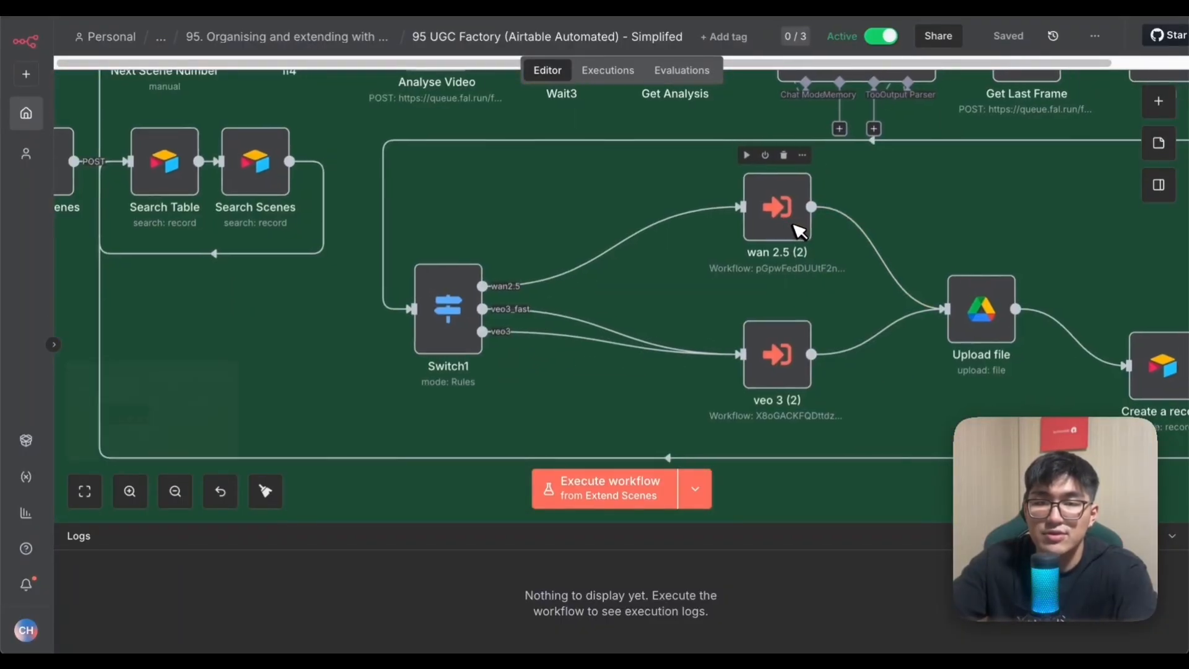
Open the wan 2.5 (2) Execute Workflow node in 95 UGC Factory Simplified.
{"action": "double_click", "coordinate": [776, 206]}
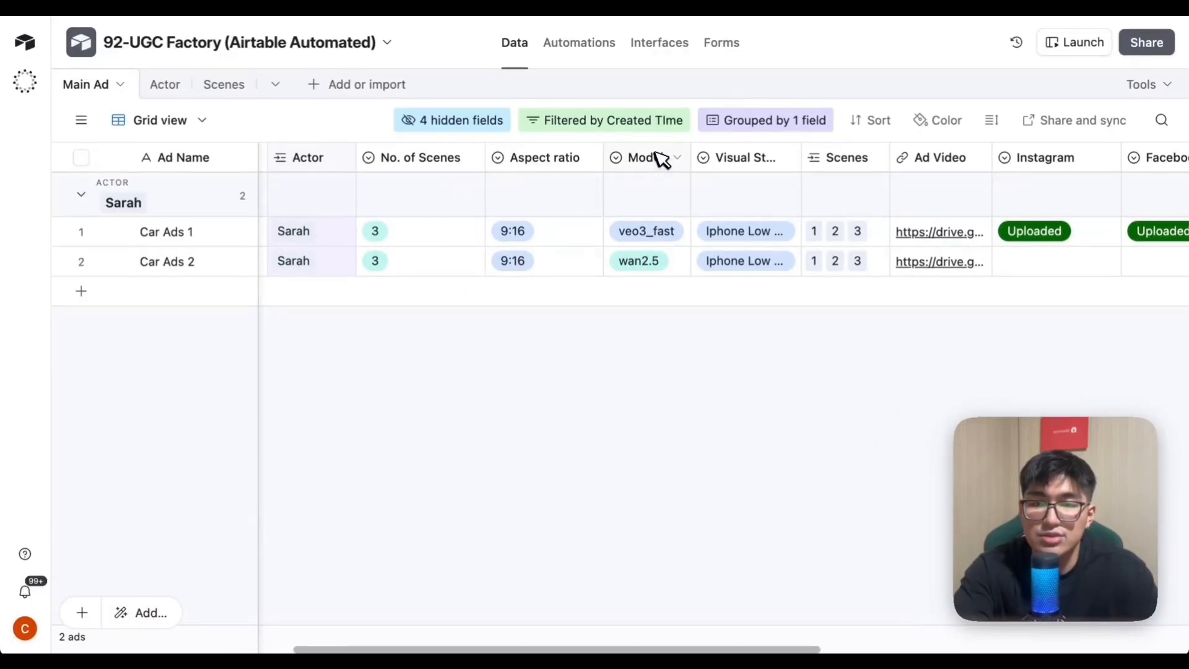
{"action": "left_click", "coordinate": [645, 231]}
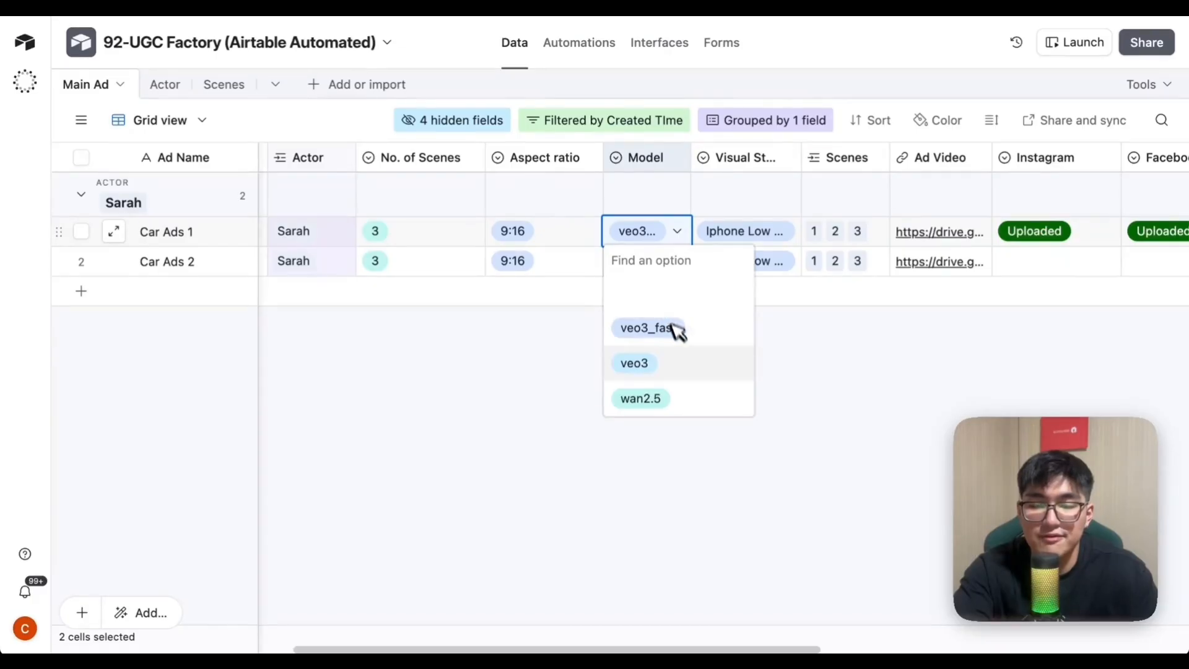
{"action": "left_click", "coordinate": [646, 327]}
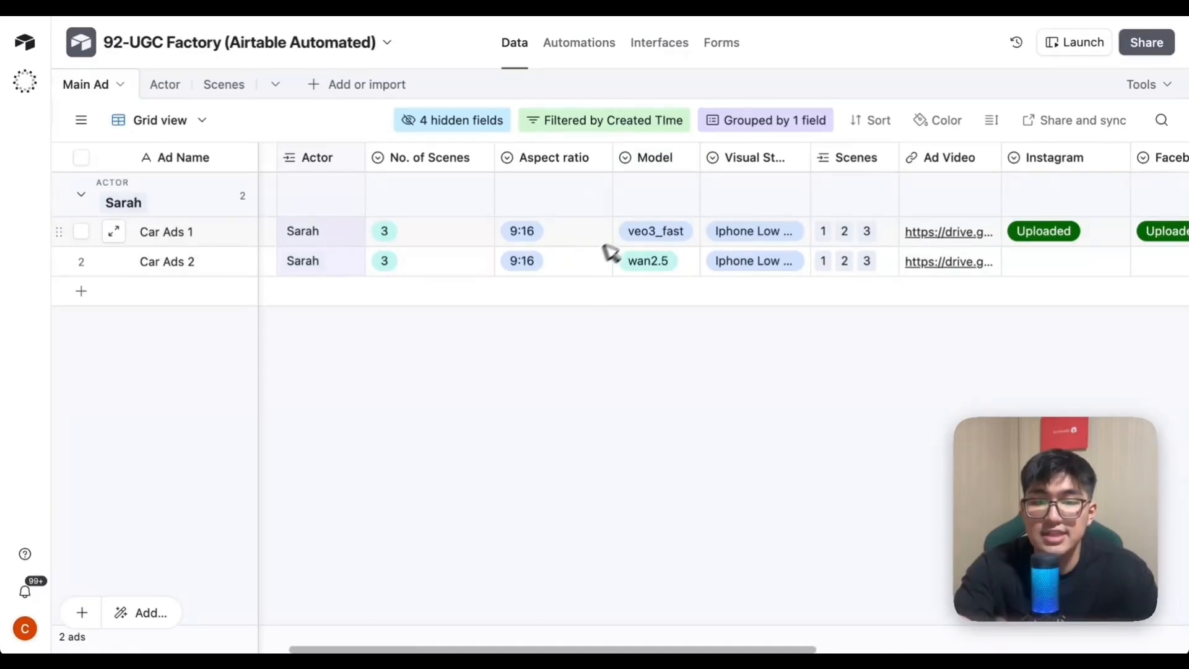
{"action": "mouse_move", "coordinate": [631, 237]}
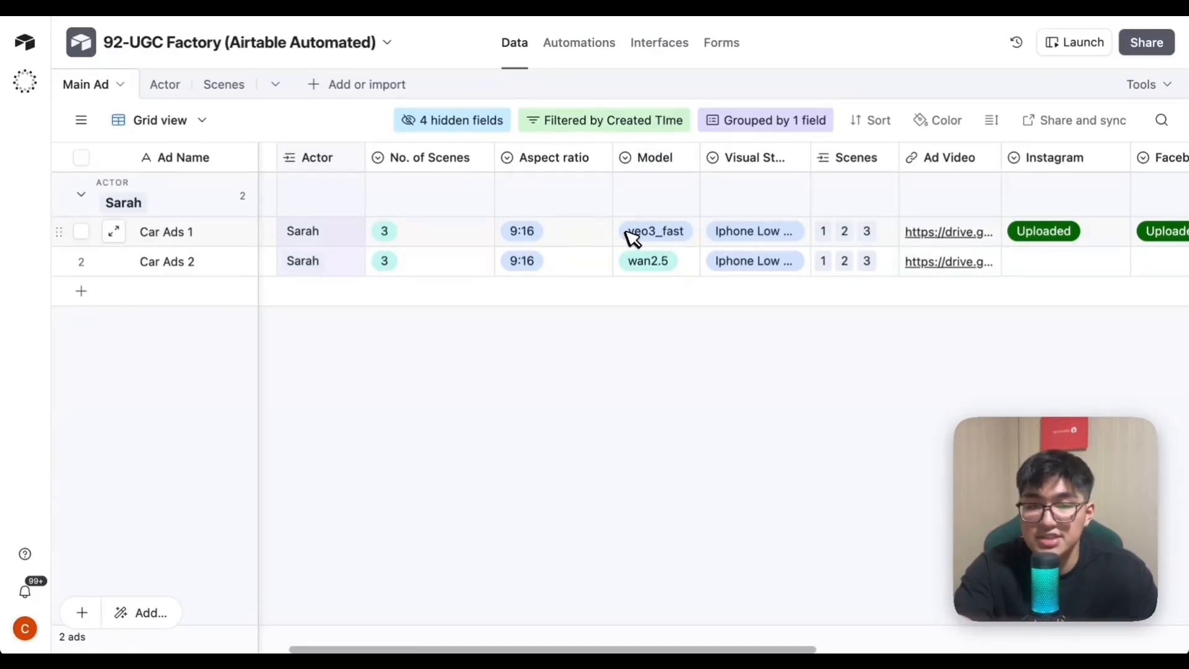
{"action": "scroll", "scroll_direction": "left", "scroll_amount": 3}
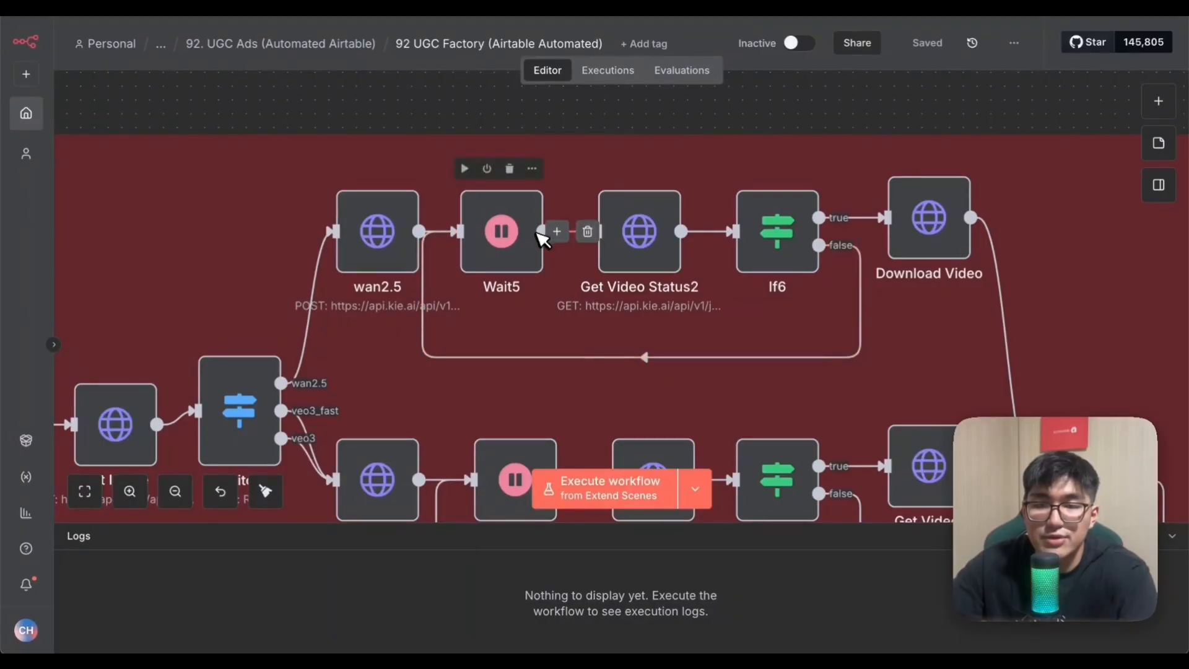
{"action": "mouse_move", "coordinate": [887, 254]}
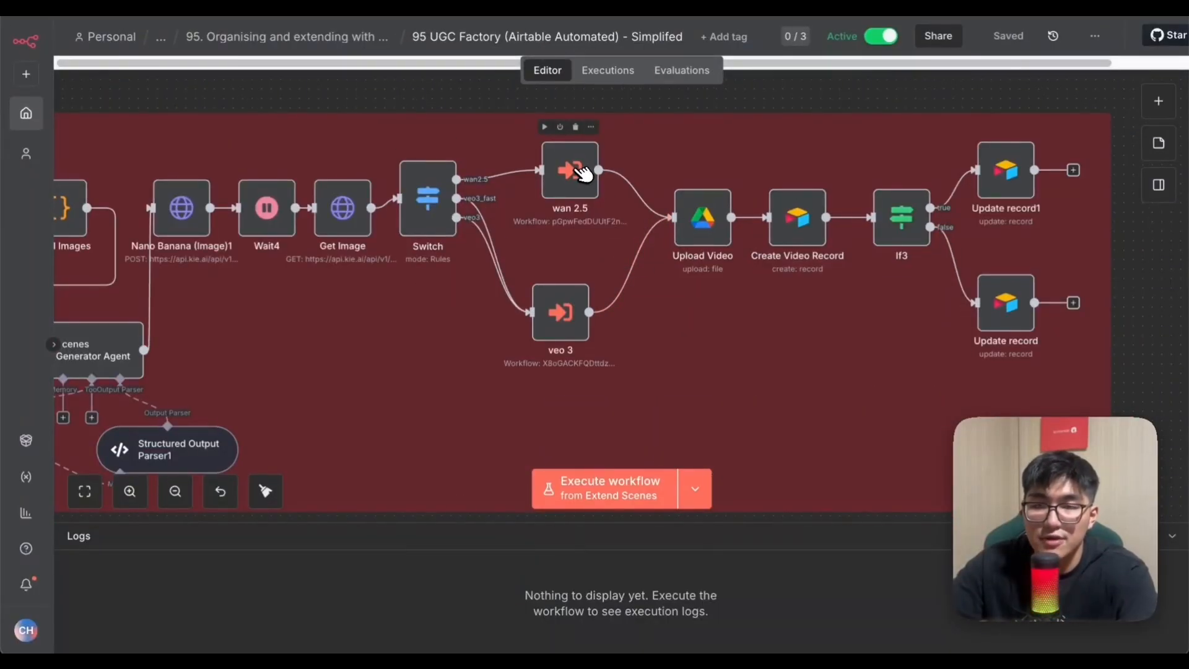
{"action": "double_click", "coordinate": [570, 170]}
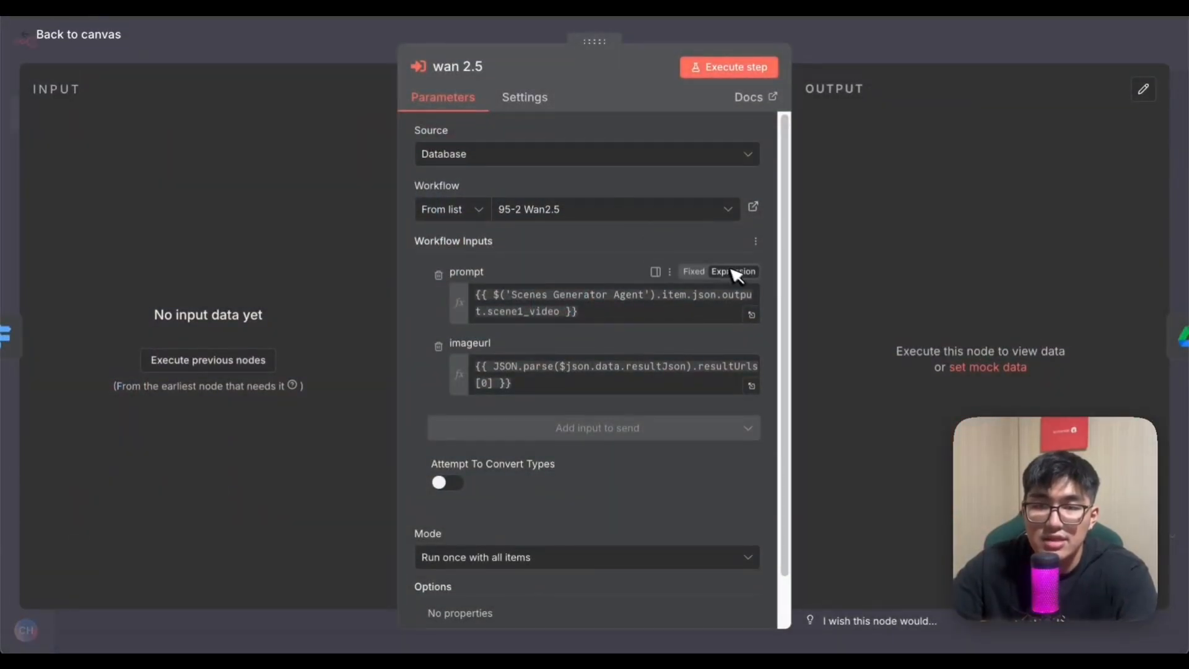
{"action": "left_click", "coordinate": [78, 33]}
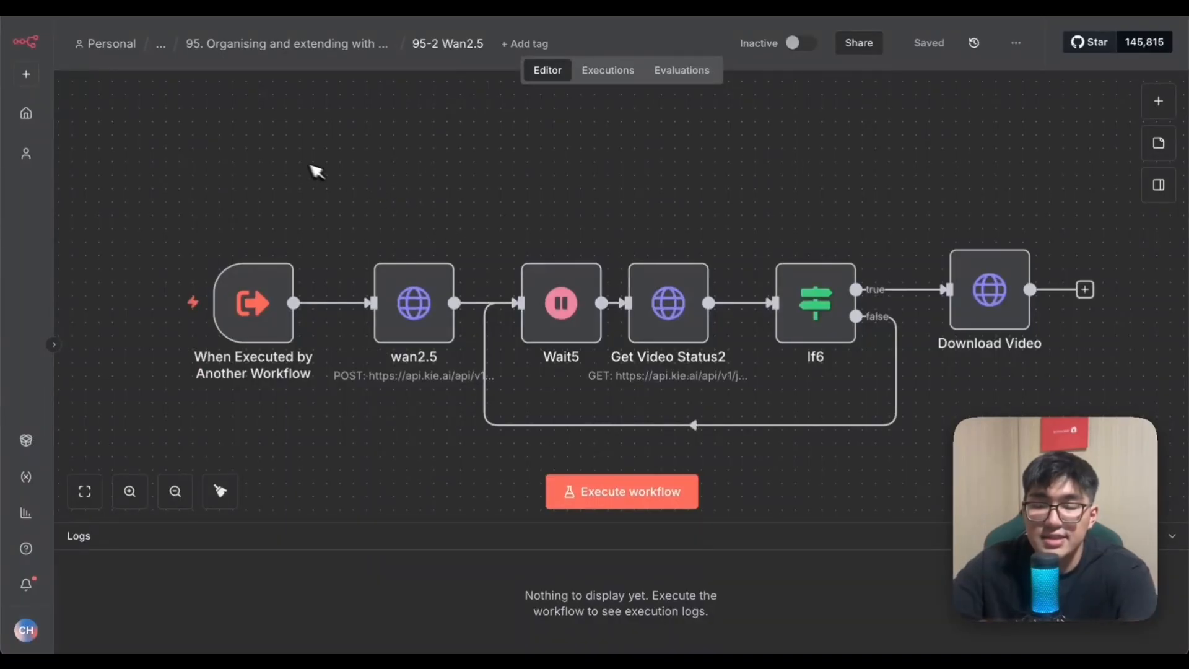
{"action": "mouse_move", "coordinate": [501, 148]}
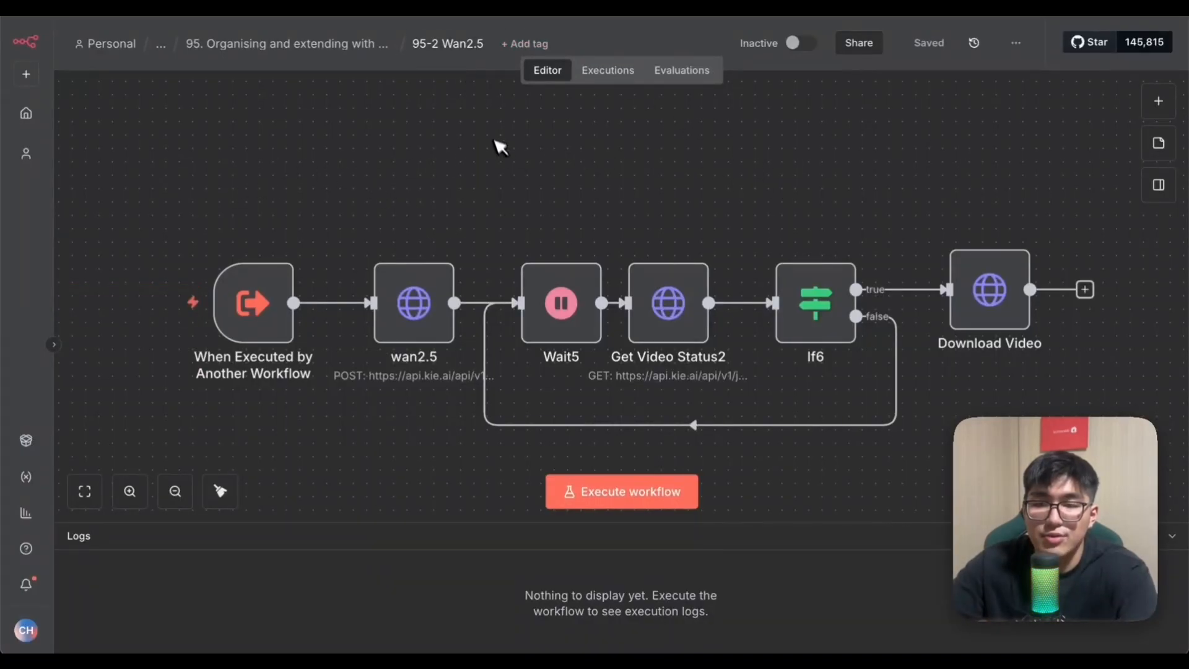
{"action": "mouse_move", "coordinate": [868, 220]}
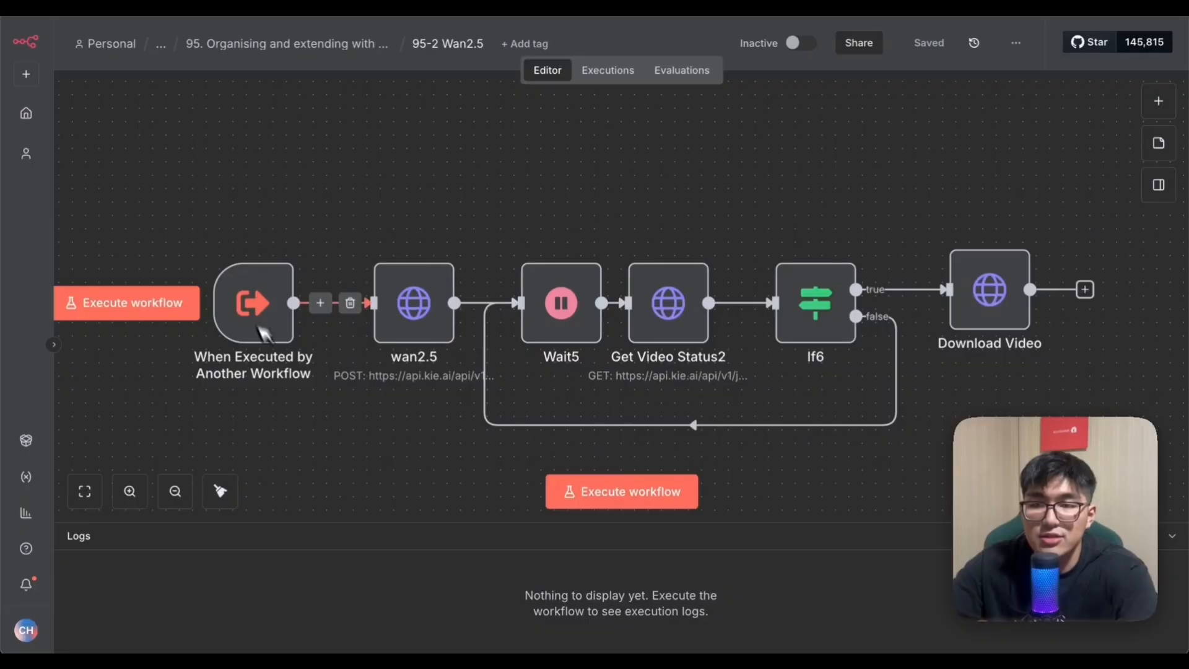
{"action": "double_click", "coordinate": [254, 302]}
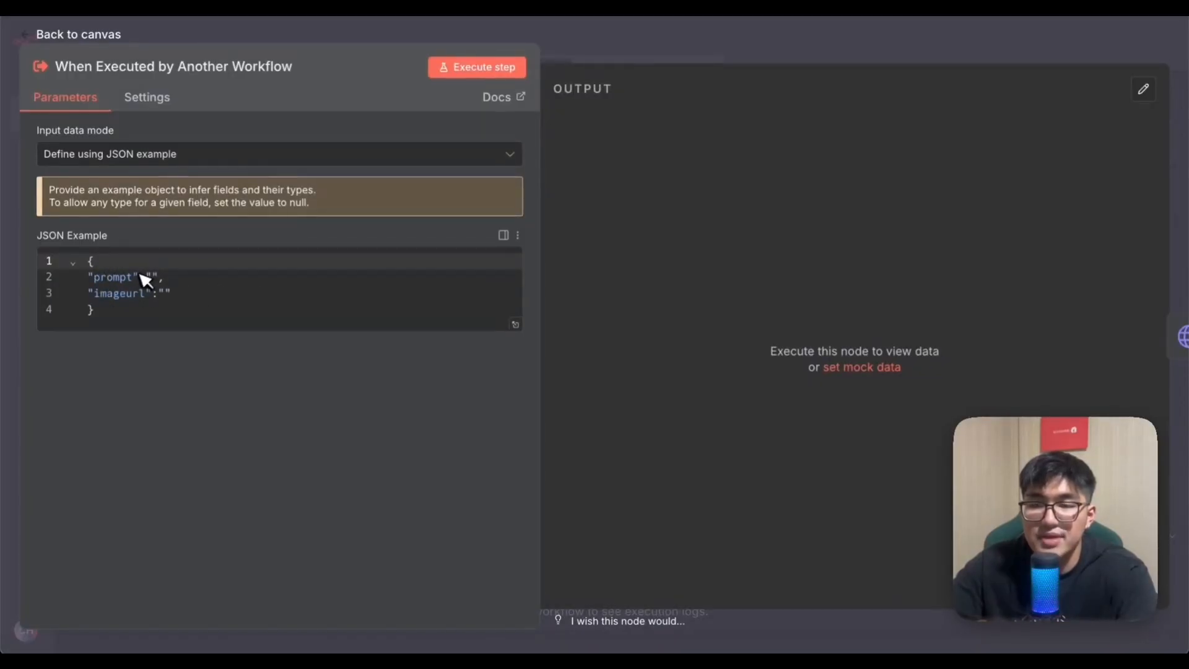
{"action": "left_click", "coordinate": [78, 34]}
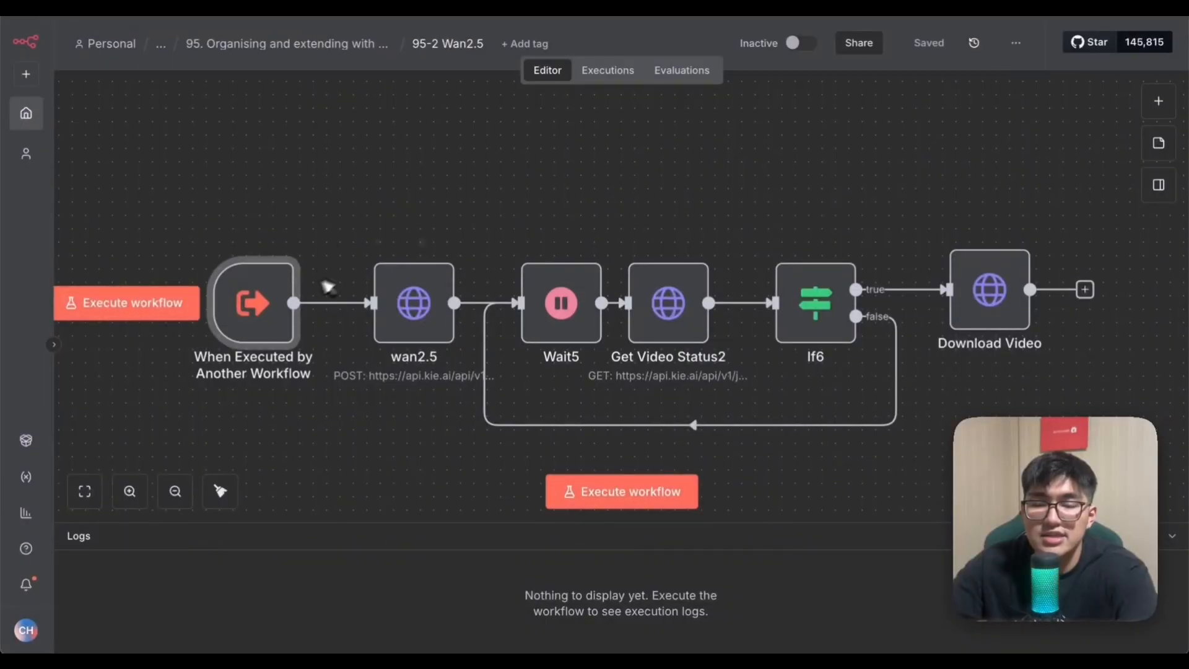
{"action": "mouse_move", "coordinate": [1001, 284]}
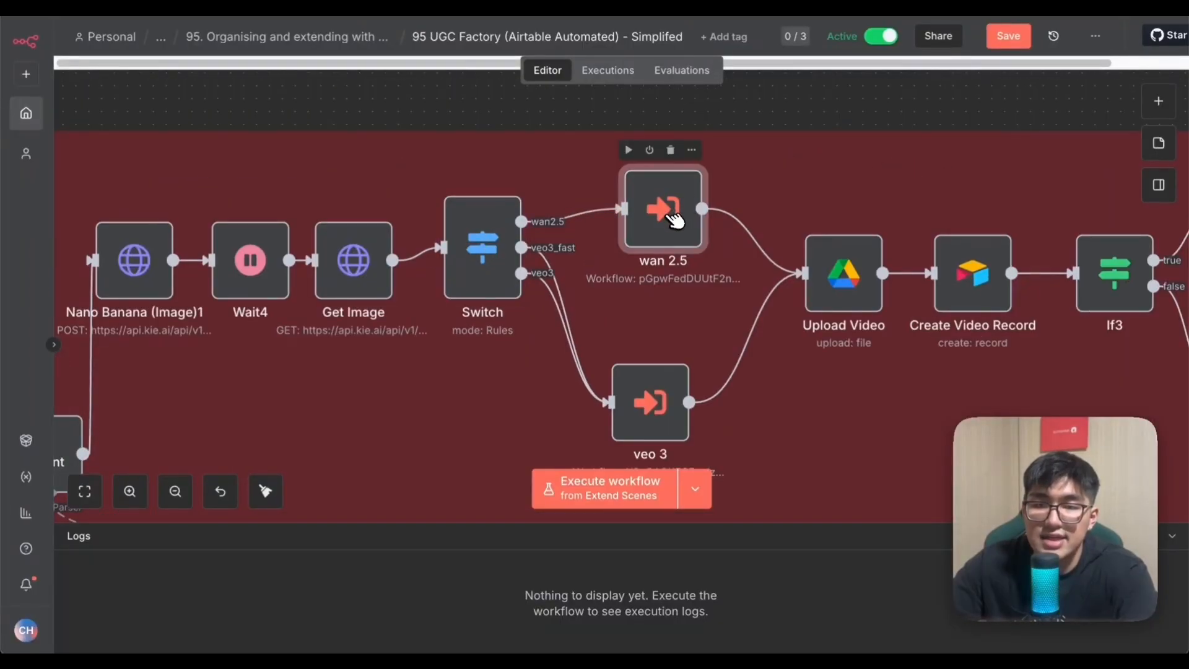
Follow the wan 2.5 node into 95-2 Wan2.5 and review its prompt/imageurl request body.
{"action": "double_click", "coordinate": [662, 209]}
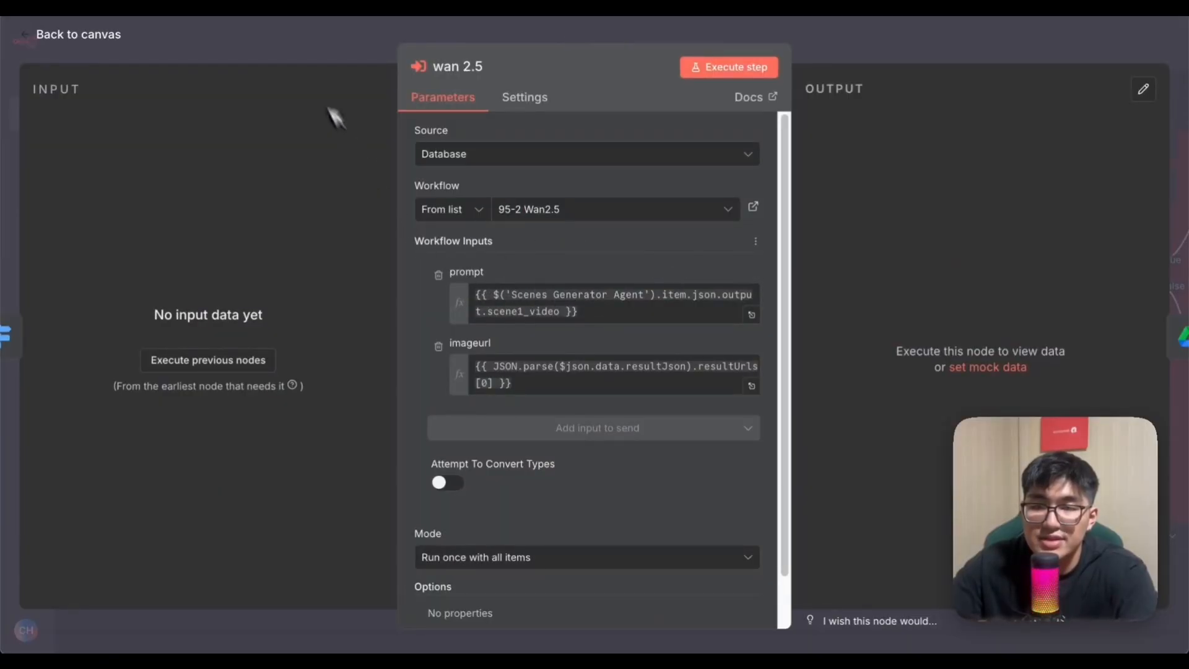
{"action": "left_click", "coordinate": [77, 34]}
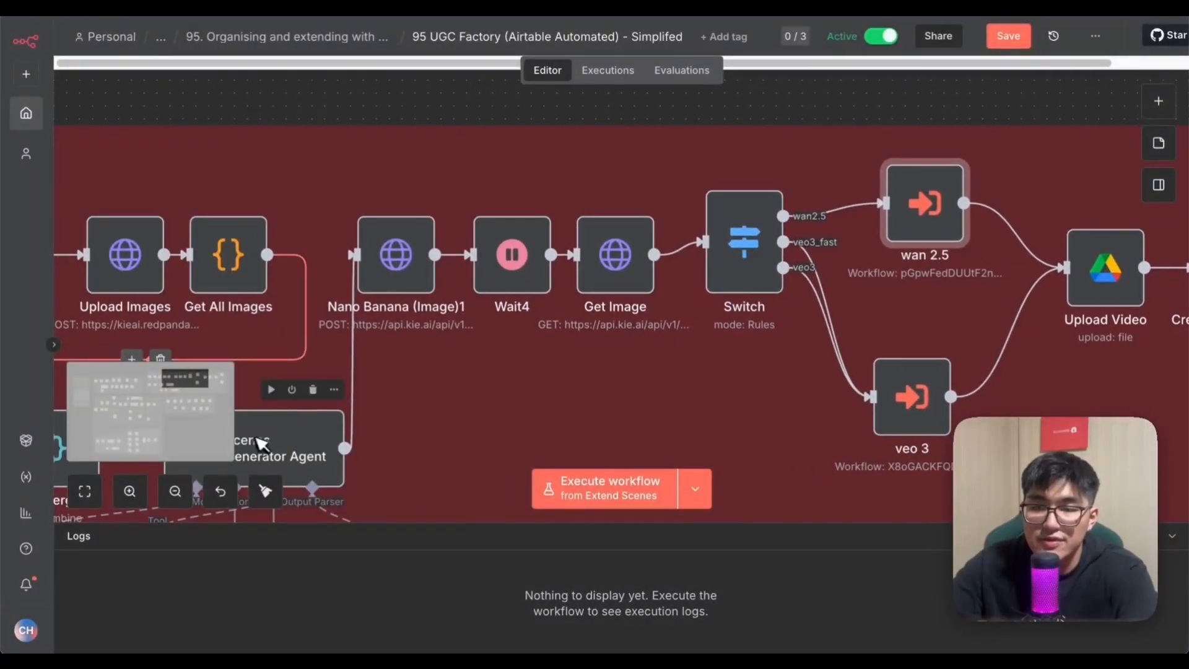
{"action": "double_click", "coordinate": [923, 203]}
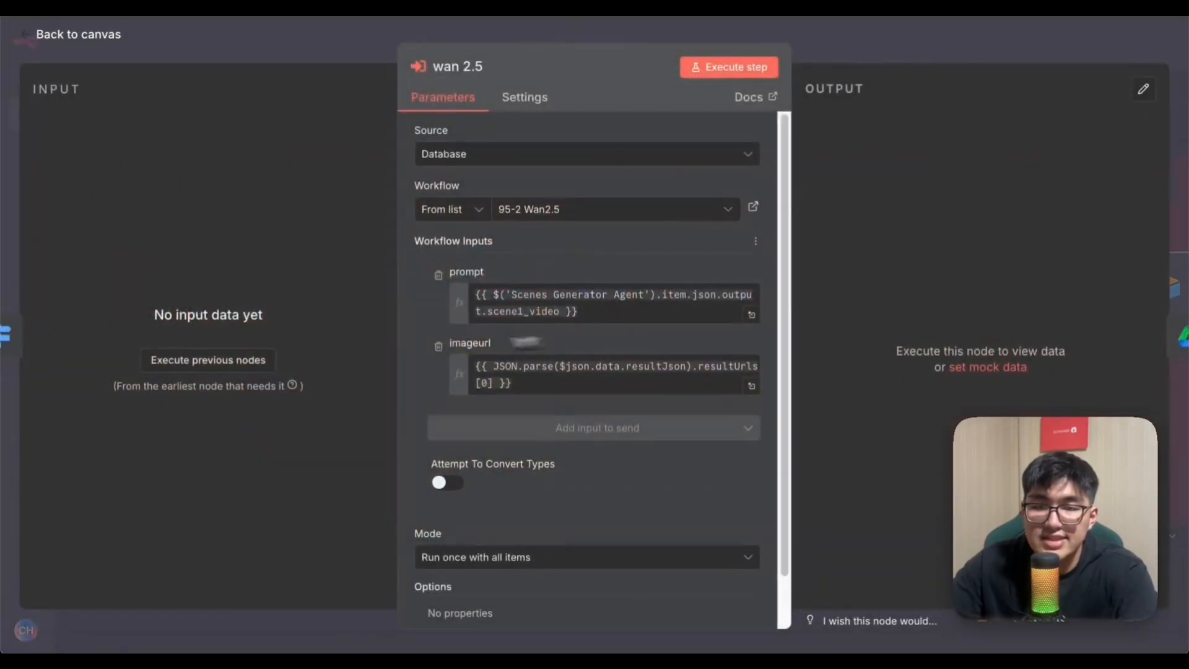
{"action": "left_click", "coordinate": [78, 34]}
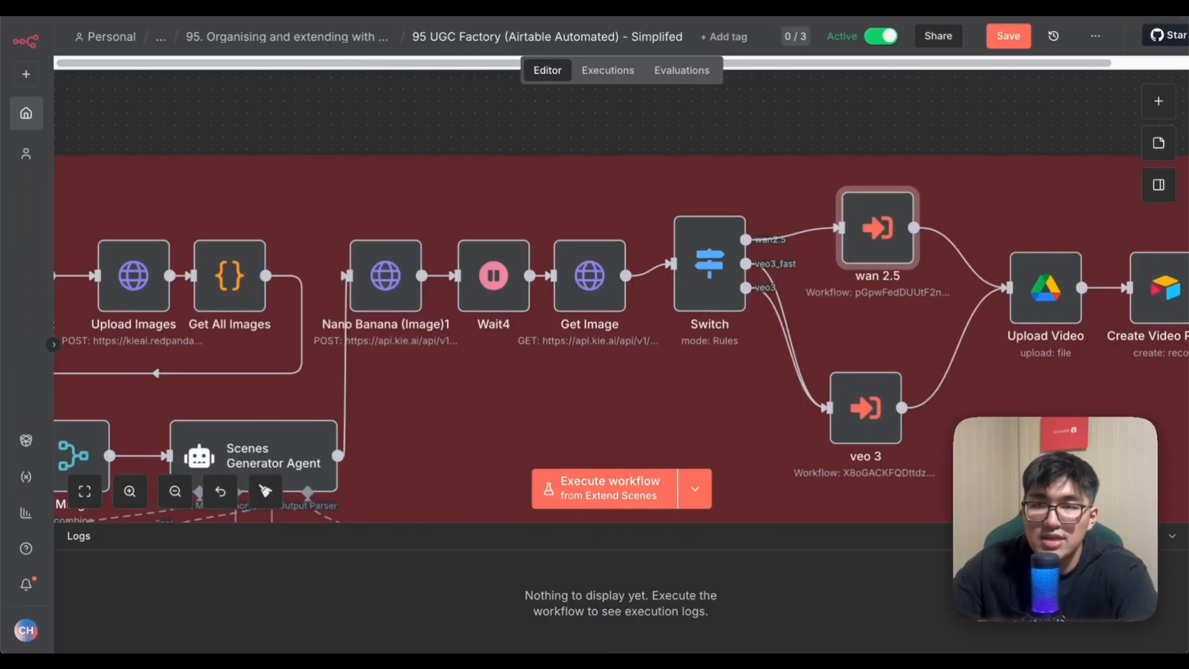
{"action": "double_click", "coordinate": [877, 227]}
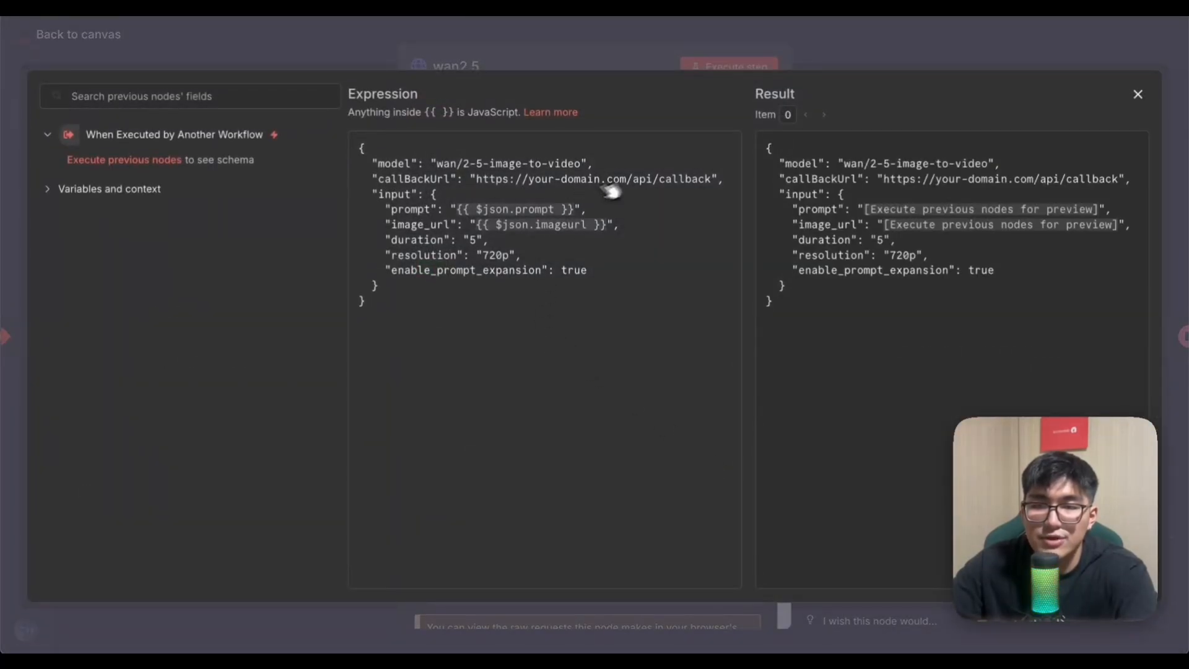
{"action": "mouse_move", "coordinate": [581, 236]}
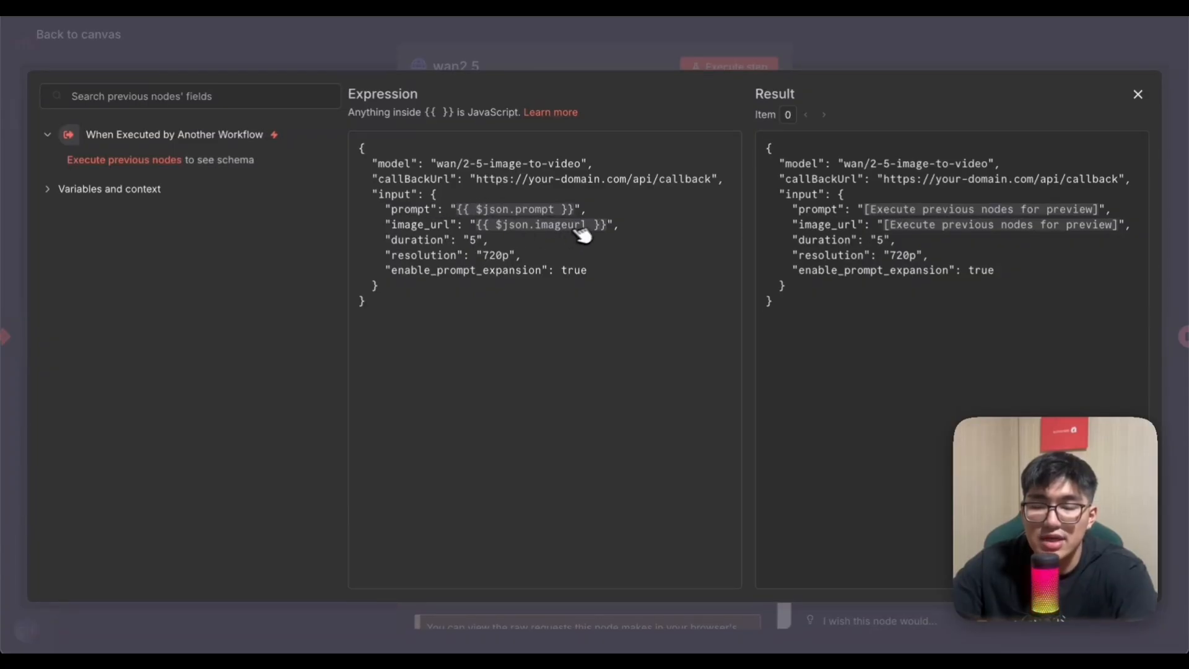
{"action": "left_click", "coordinate": [1137, 94]}
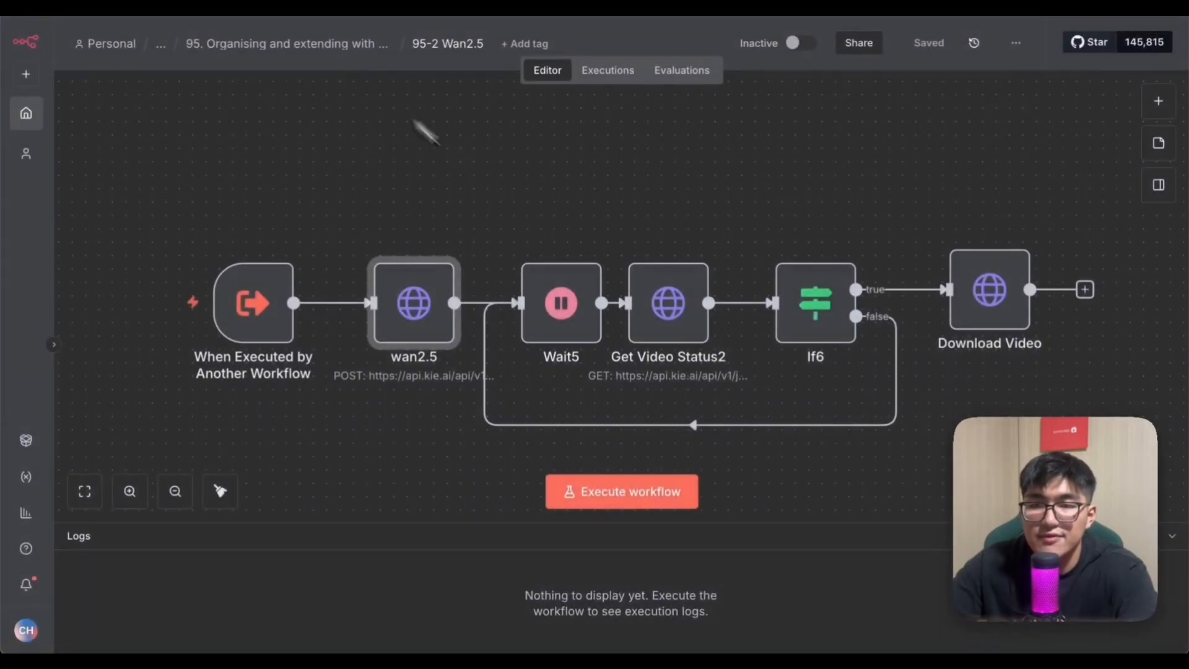
Leave Wan2.5 and review the 95-1 VEO 3 sub-workflow's veo3 generate API request.
{"action": "left_click", "coordinate": [680, 303]}
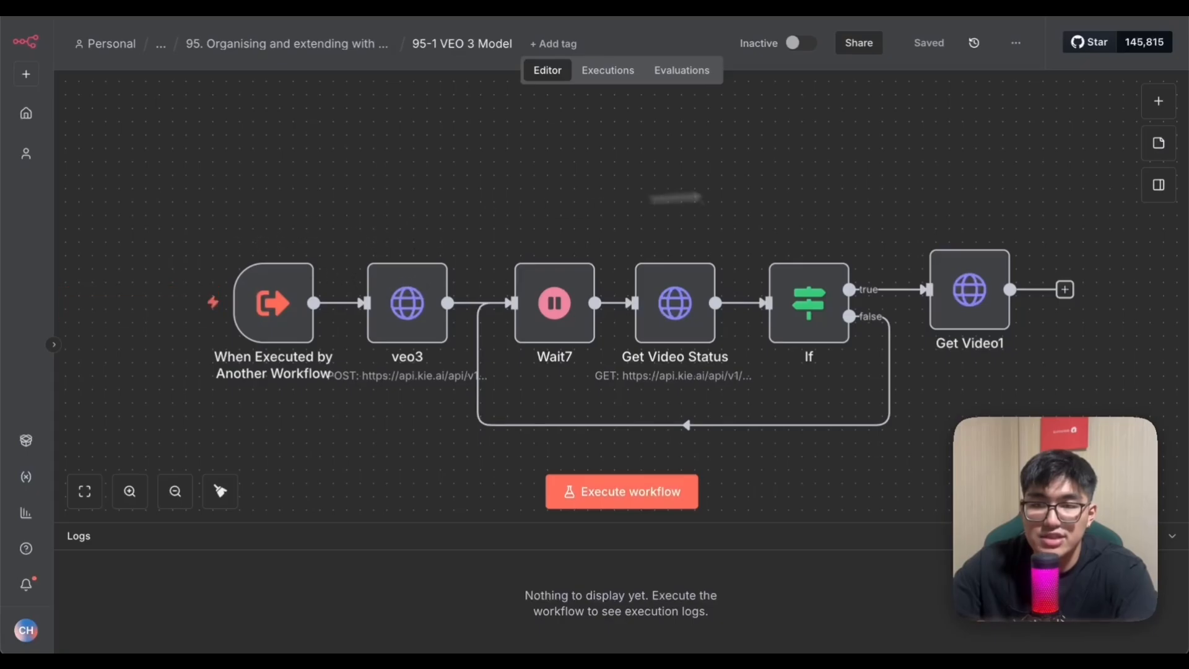
{"action": "double_click", "coordinate": [408, 303]}
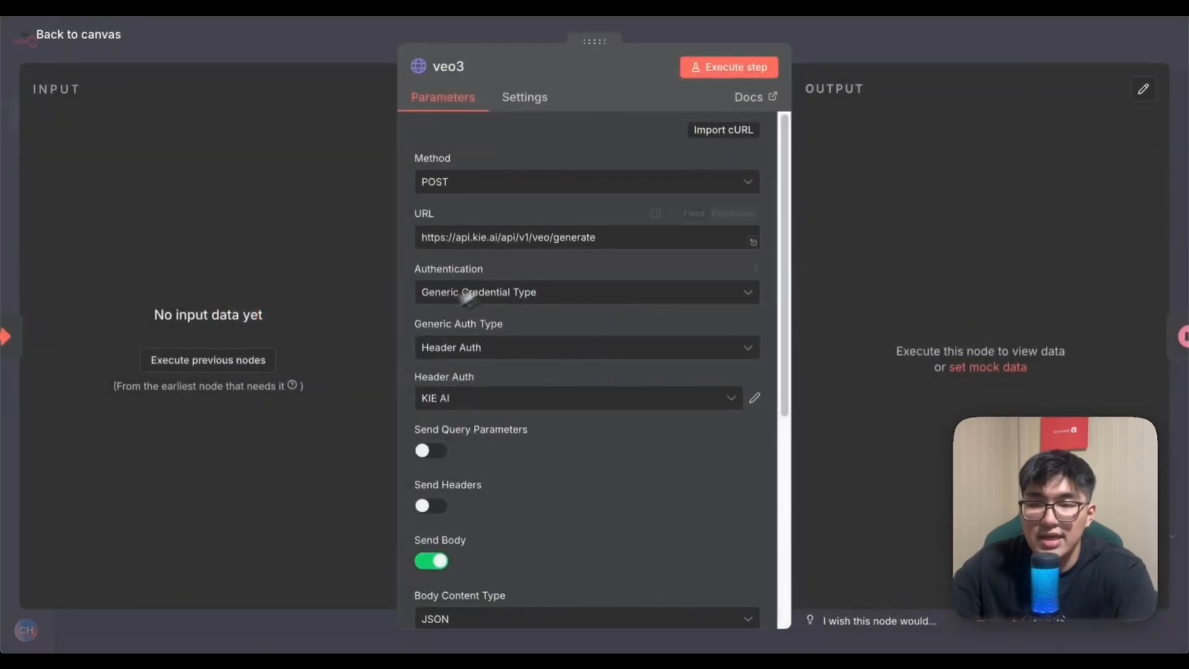
{"action": "scroll", "scroll_direction": "down", "scroll_amount": 3}
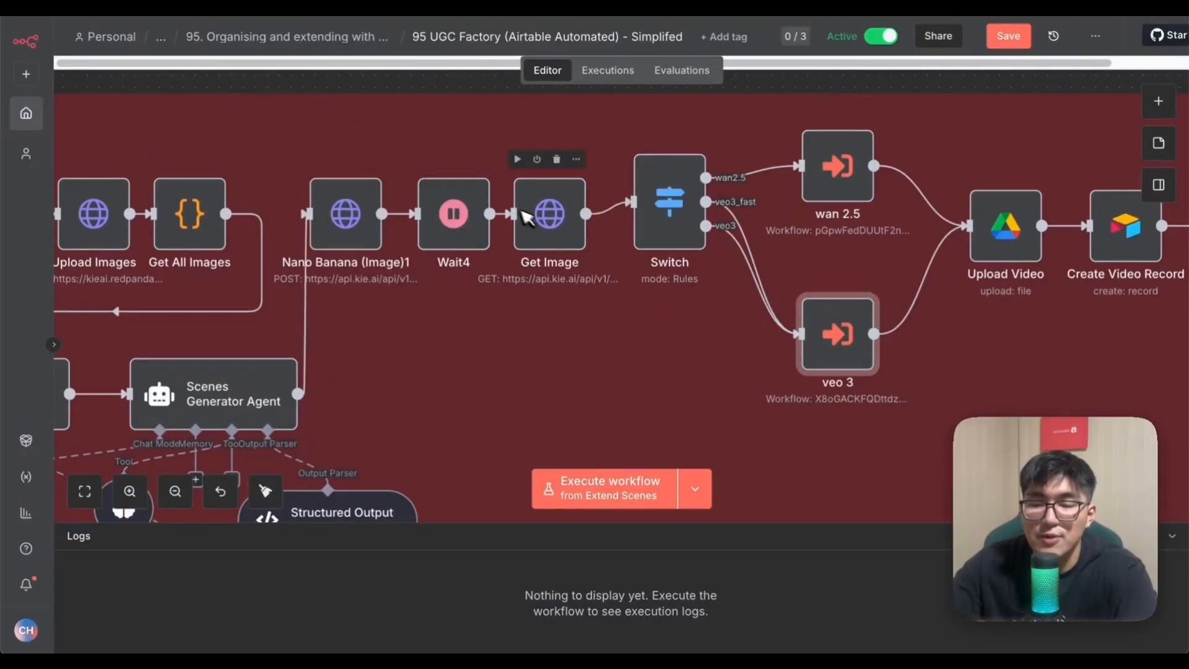
{"action": "mouse_move", "coordinate": [392, 247]}
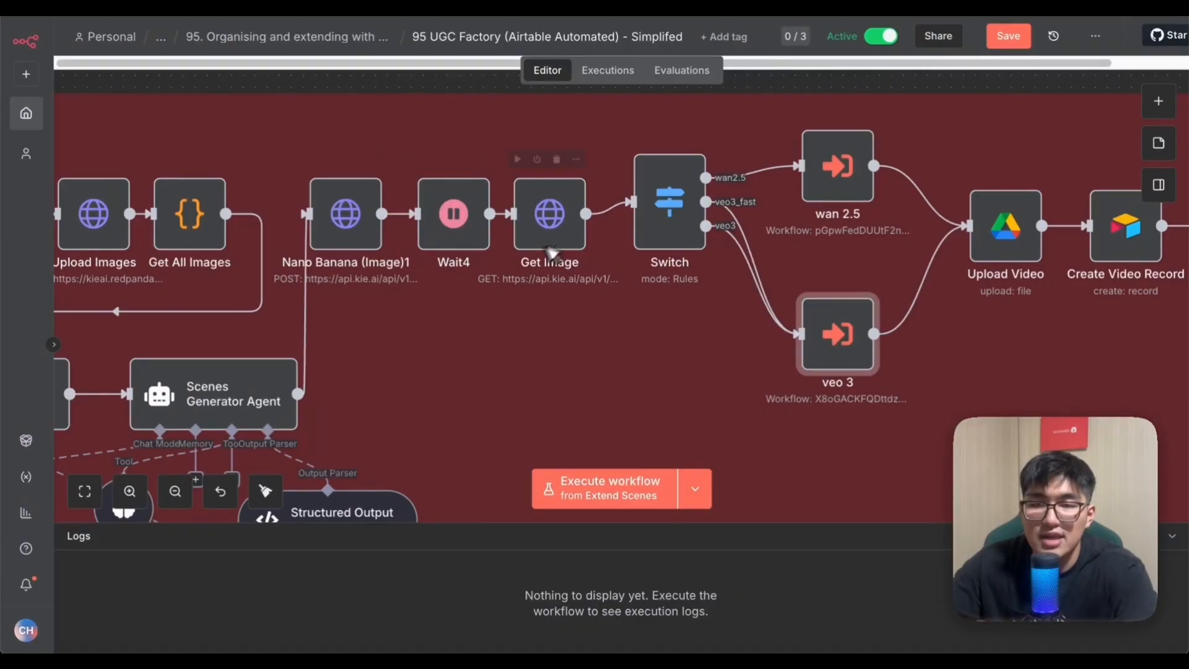
{"action": "mouse_move", "coordinate": [576, 216]}
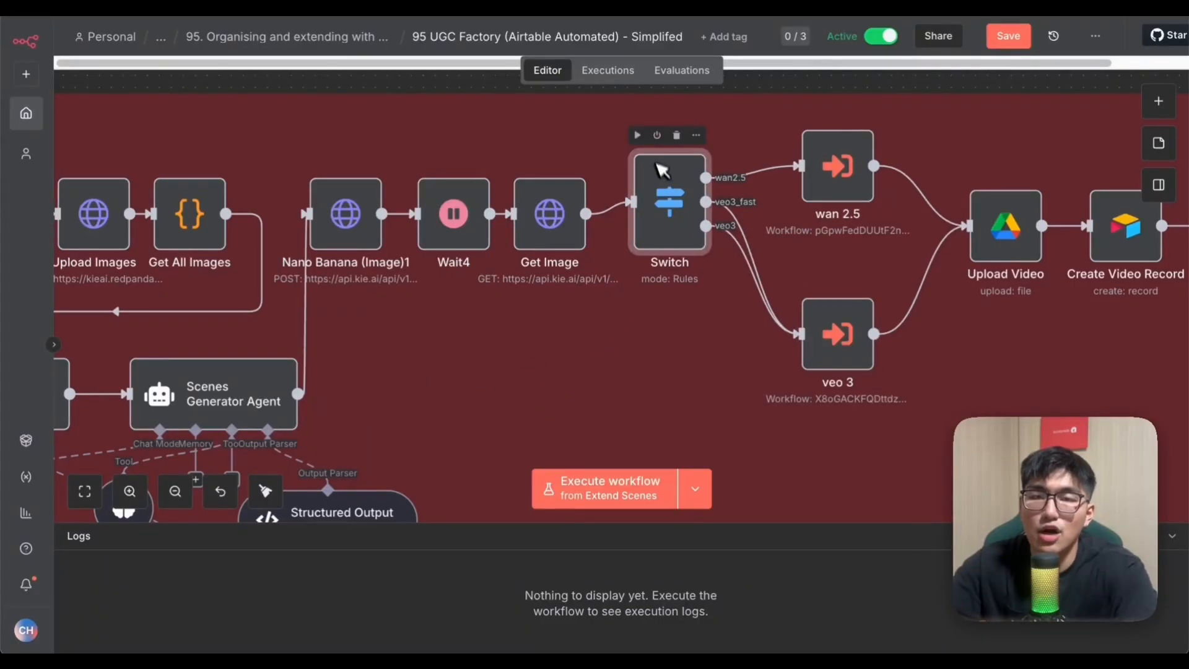
{"action": "double_click", "coordinate": [669, 201]}
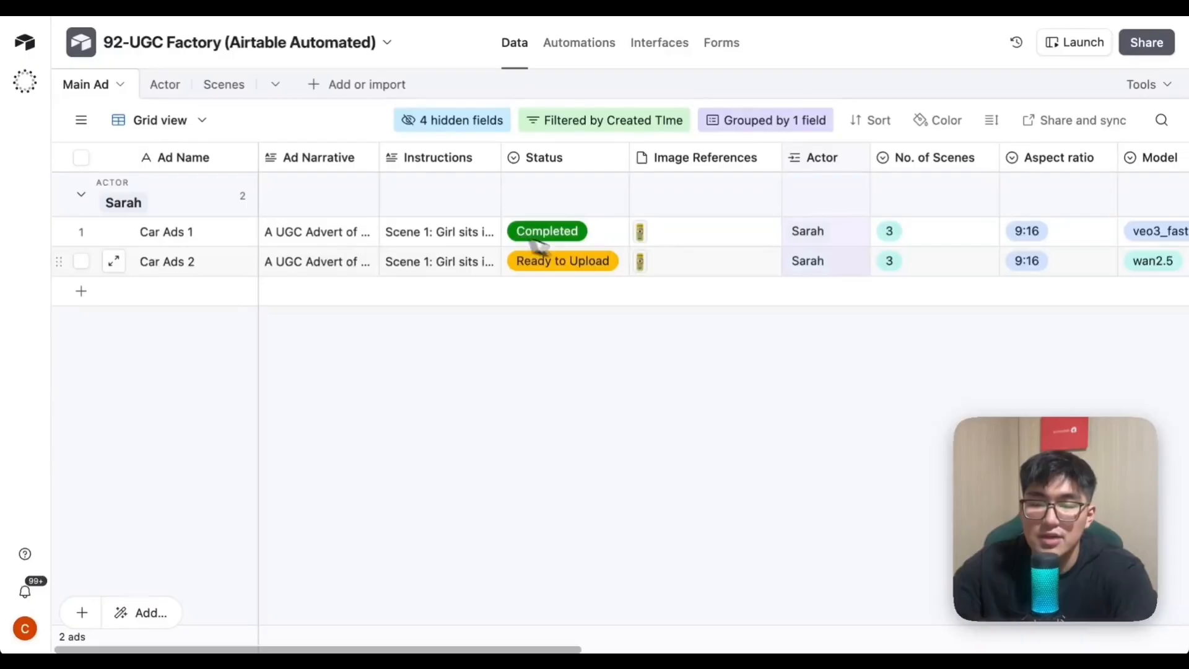
{"action": "scroll", "scroll_direction": "right", "scroll_amount": 3}
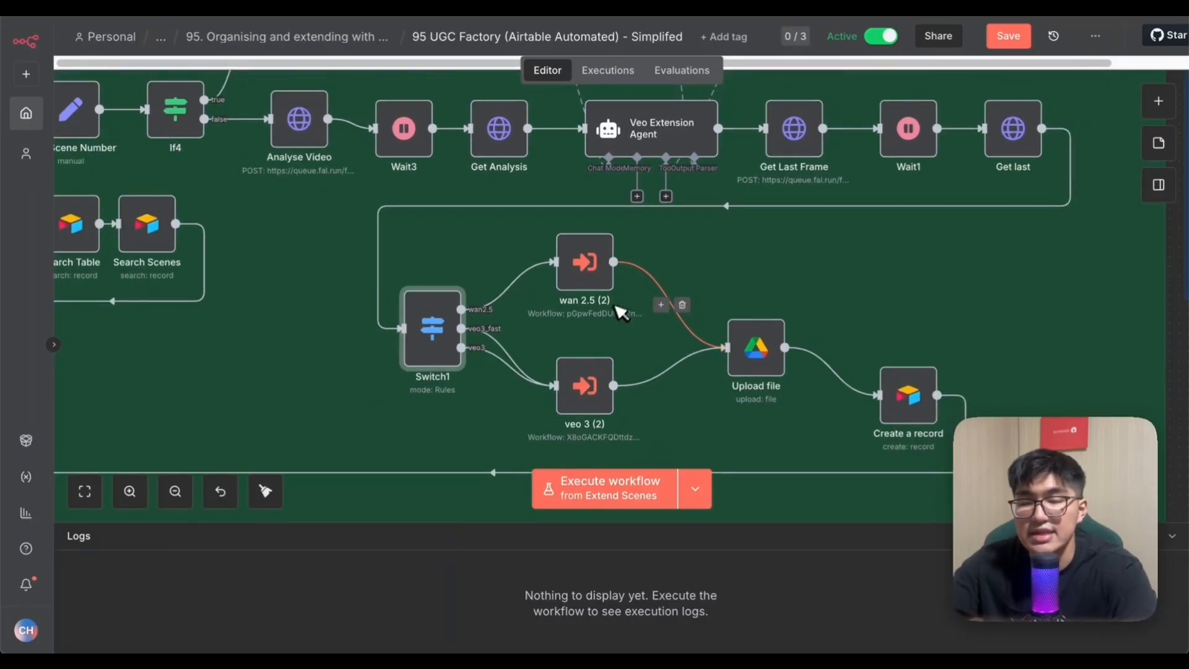
{"action": "left_click", "coordinate": [1007, 35]}
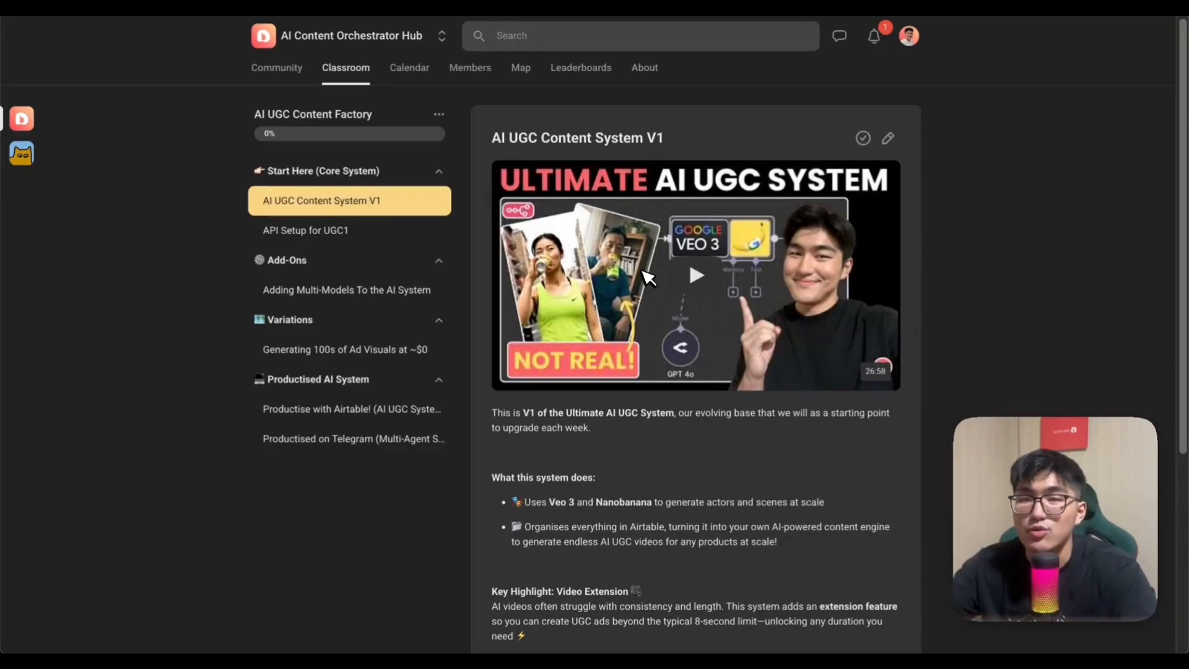
Browse the Content Automations 101 course, then the calendar's Friday October 3rd Tech Support session.
{"action": "left_click", "coordinate": [352, 67]}
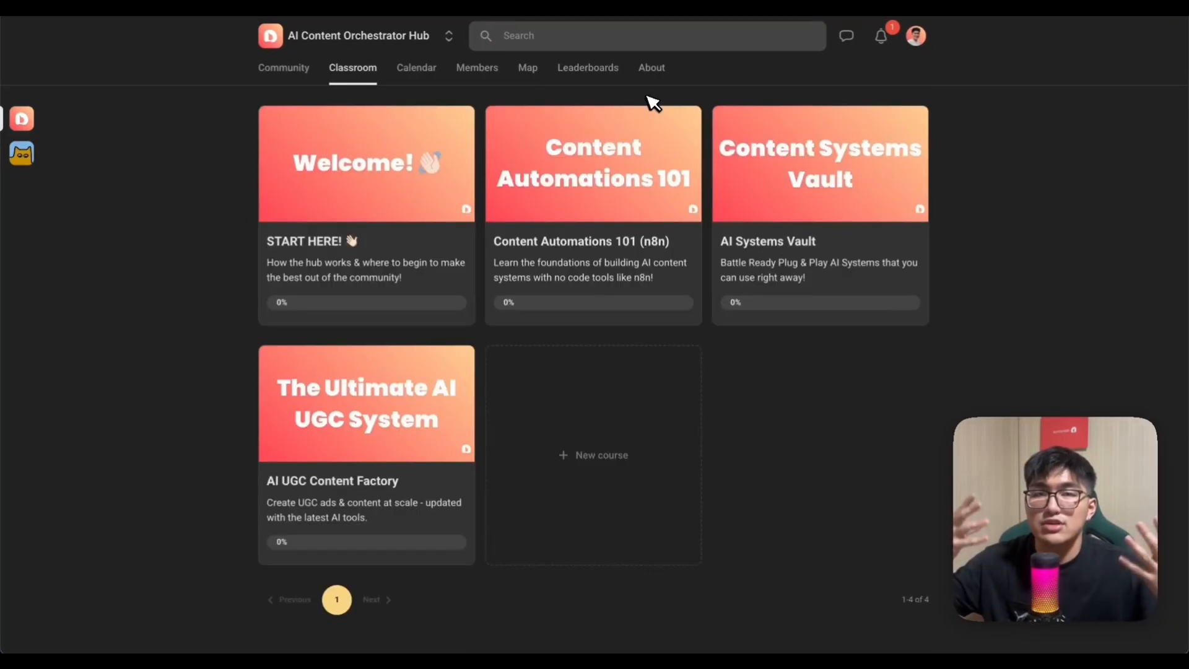
{"action": "left_click", "coordinate": [592, 162]}
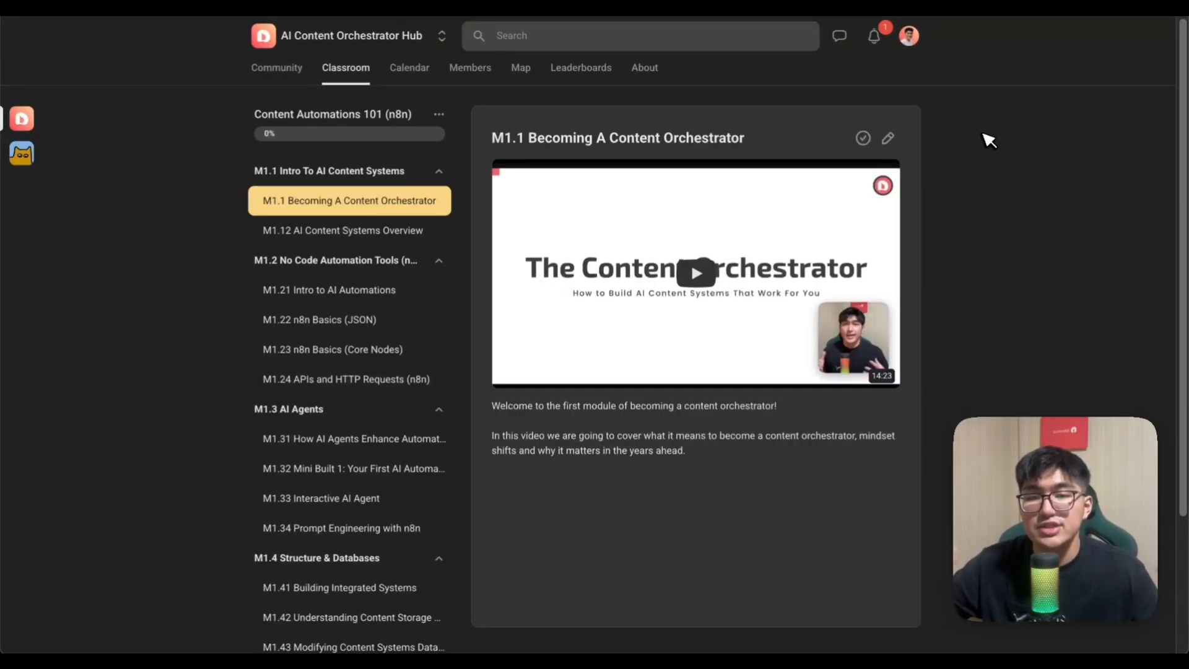
{"action": "left_click", "coordinate": [409, 67]}
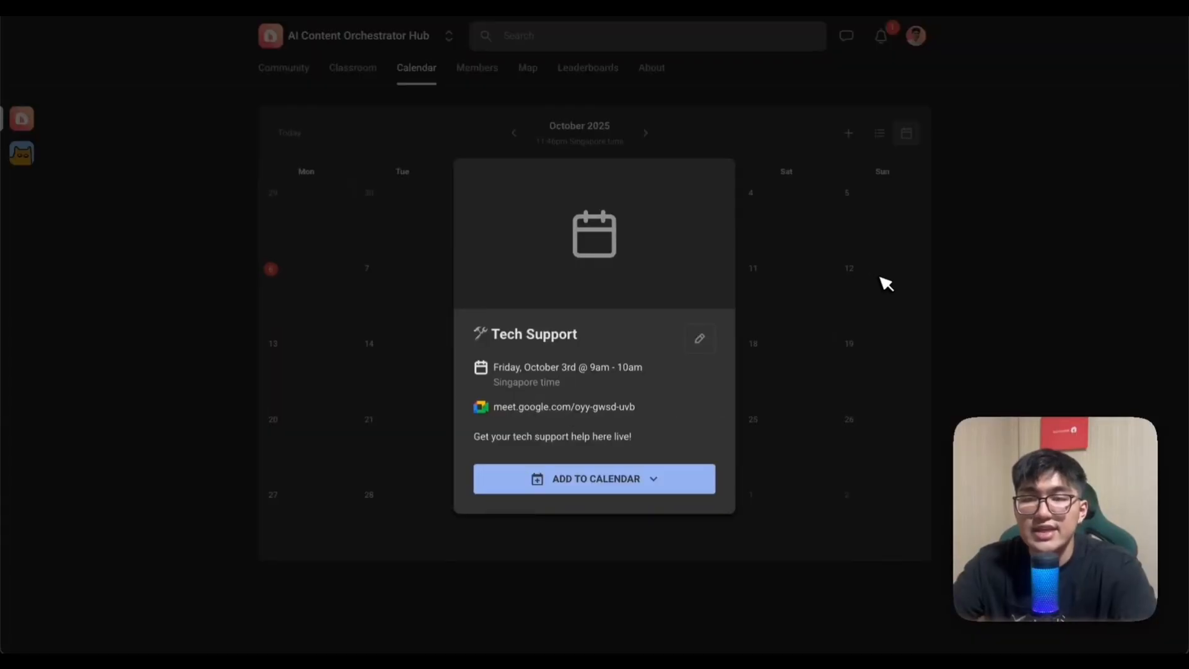